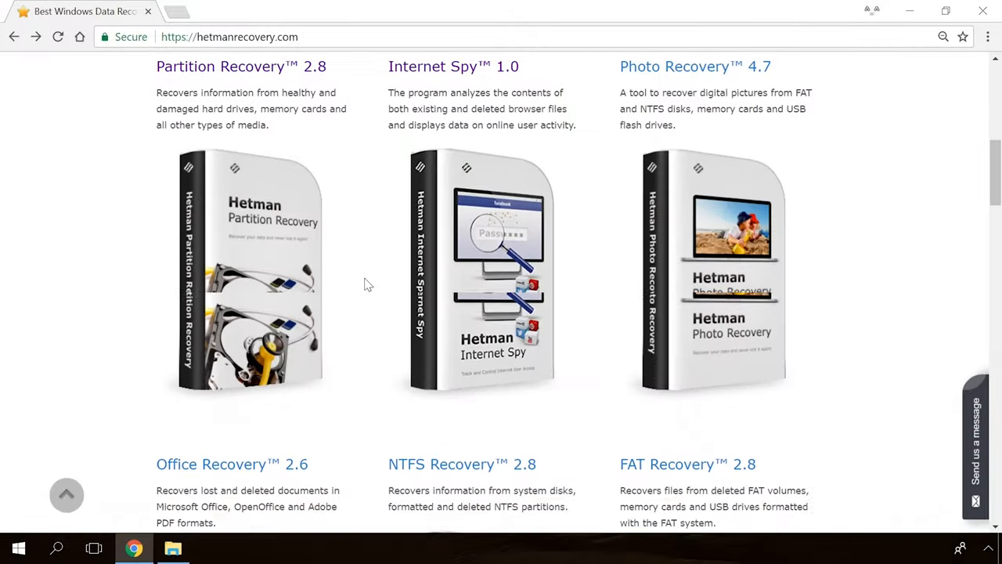
- Download Hetman Partition Recovery, run a fast scan of Drive F and inspect a deleted image
{"action": "scroll", "scroll_direction": "down", "scroll_amount": 3}
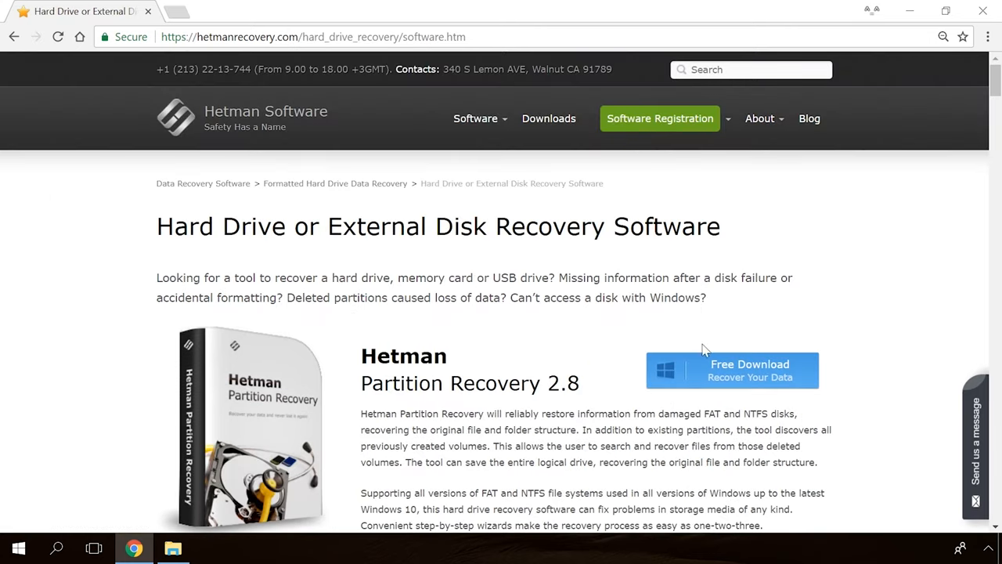
{"action": "left_click", "coordinate": [731, 371]}
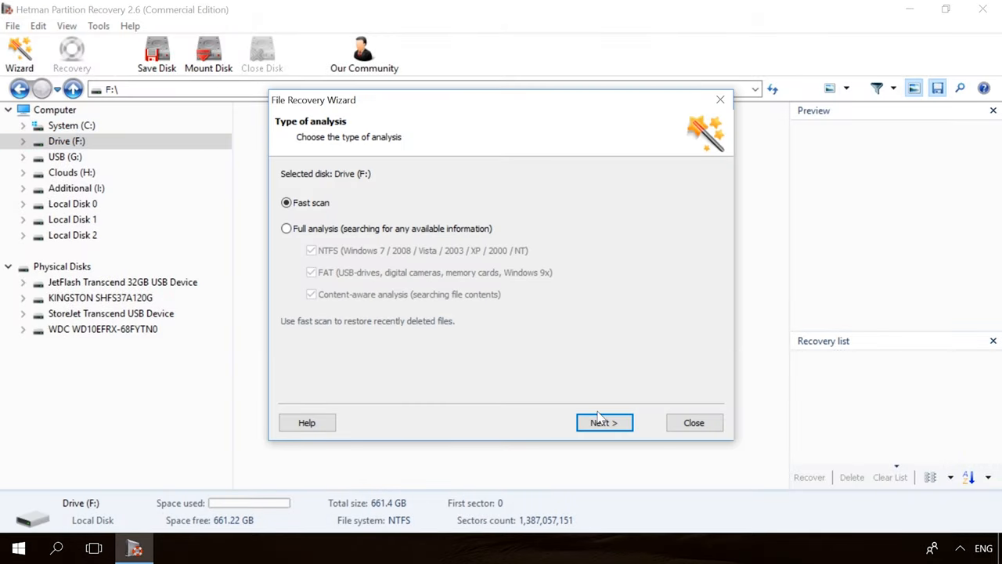
{"action": "left_click", "coordinate": [604, 422]}
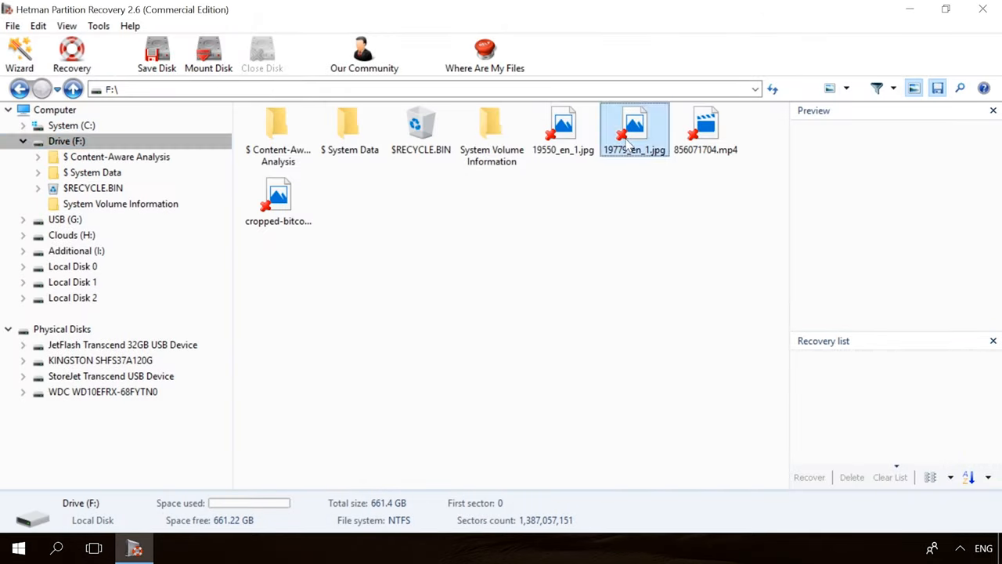
{"action": "left_click", "coordinate": [703, 125]}
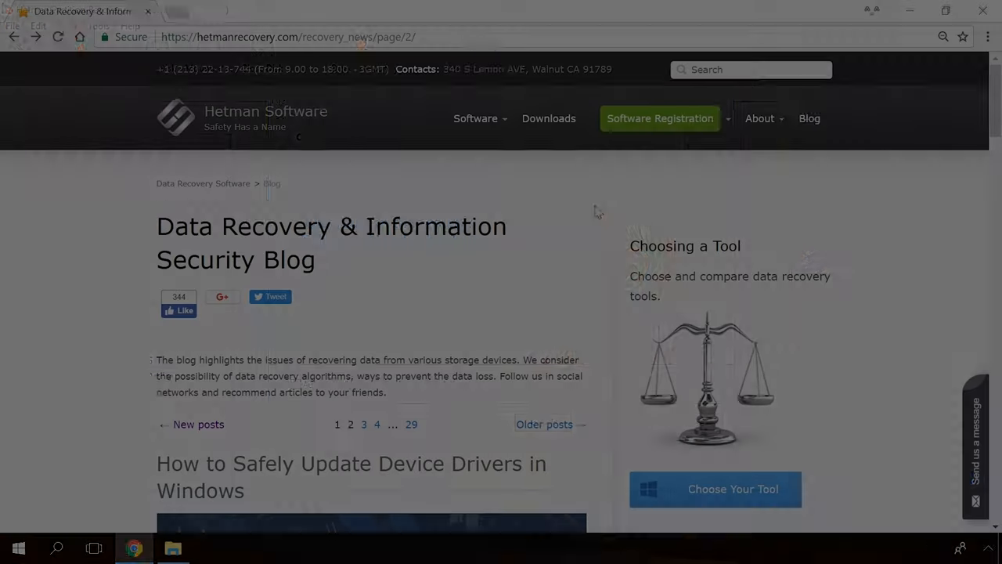
- Open the blog article on fixing the 'Windows Detected a Hard Disk Problem' error
{"action": "scroll", "scroll_direction": "down", "scroll_amount": 3}
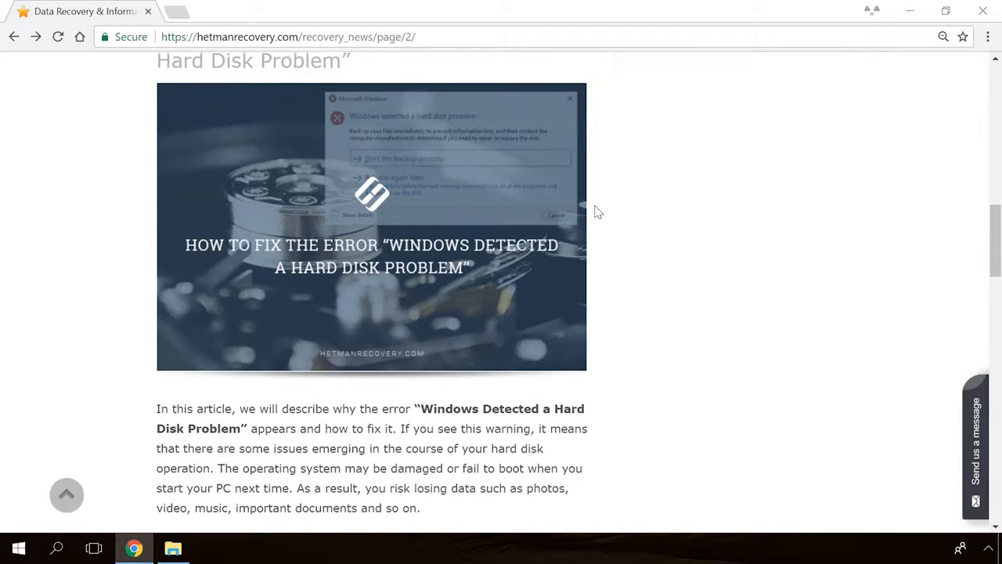
{"action": "scroll", "scroll_direction": "down", "scroll_amount": 3}
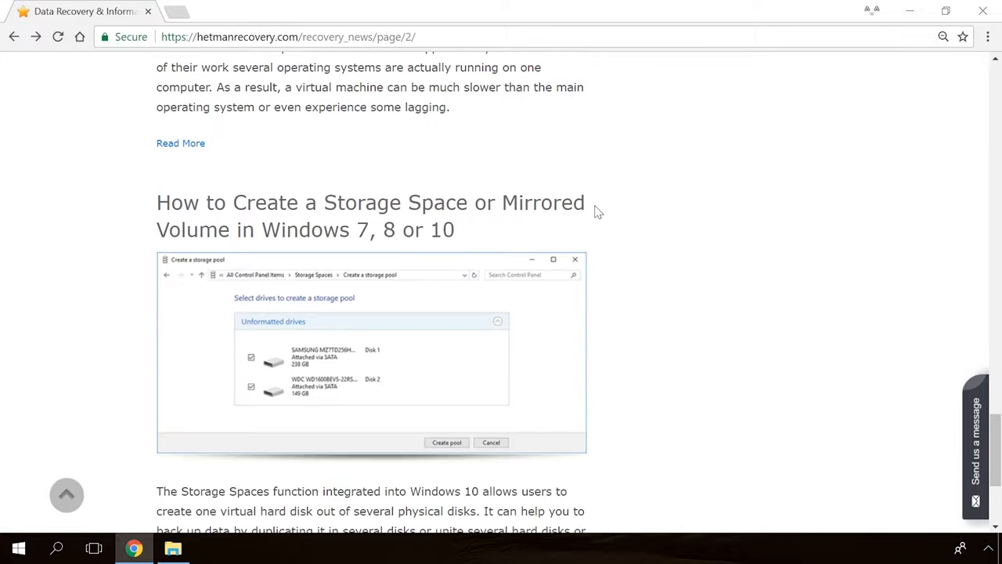
{"action": "scroll", "scroll_direction": "down", "scroll_amount": 3}
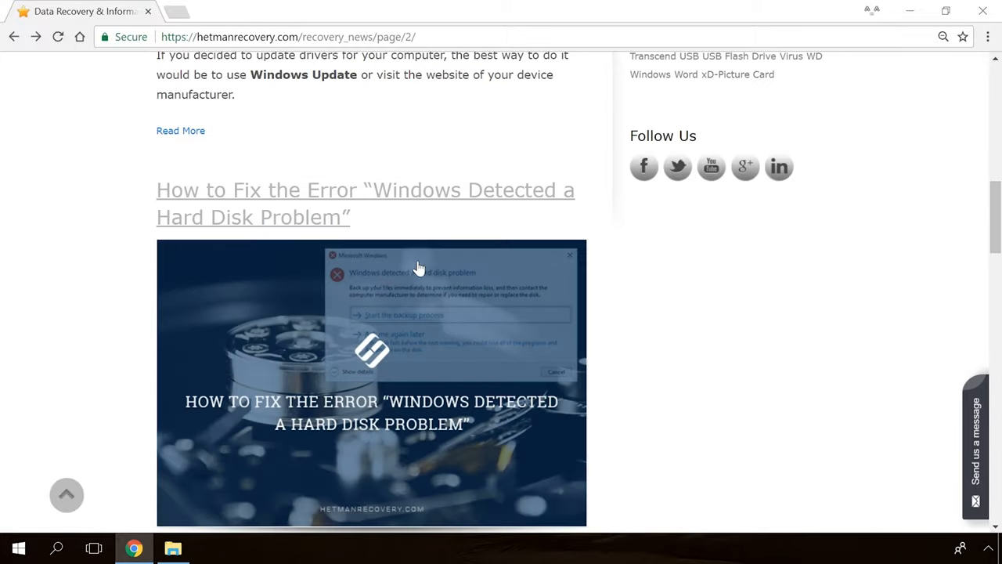
{"action": "left_click", "coordinate": [364, 190]}
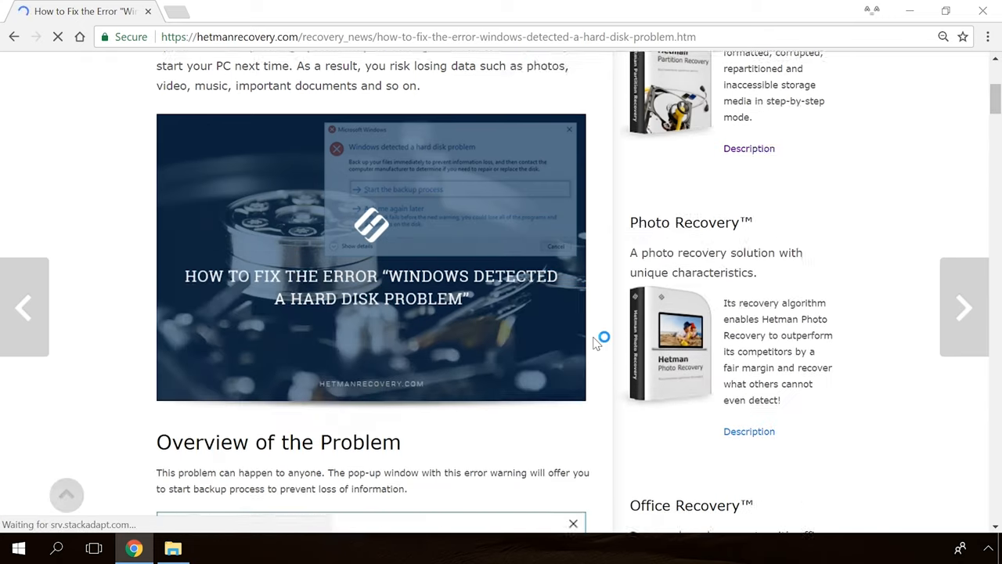
{"action": "scroll", "scroll_direction": "down", "scroll_amount": 3}
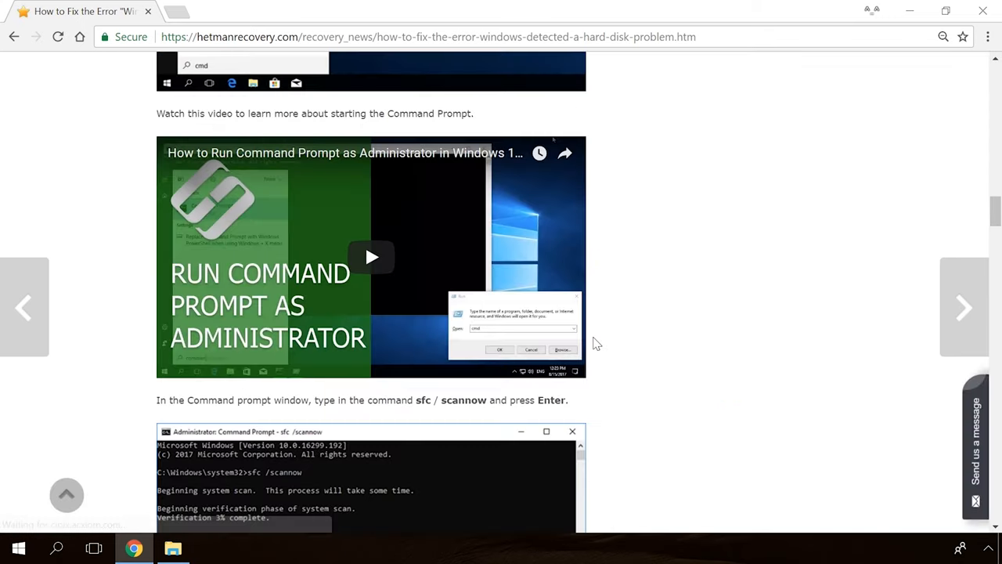
{"action": "mouse_move", "coordinate": [982, 426]}
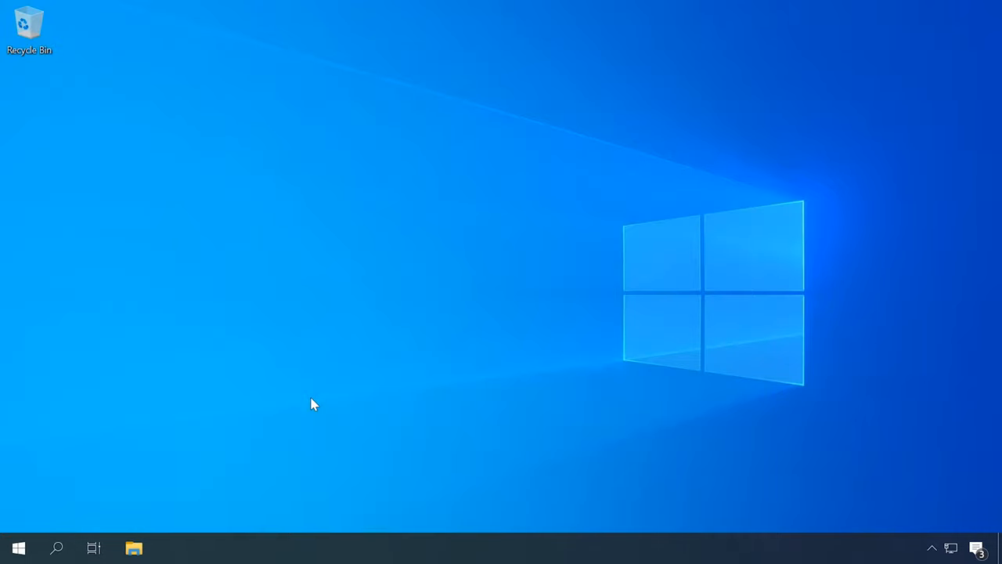
- View the full process list in Task Manager, show the Start quick links, then close Task Manager
{"action": "key", "text": "Ctrl+Shift+Esc"}
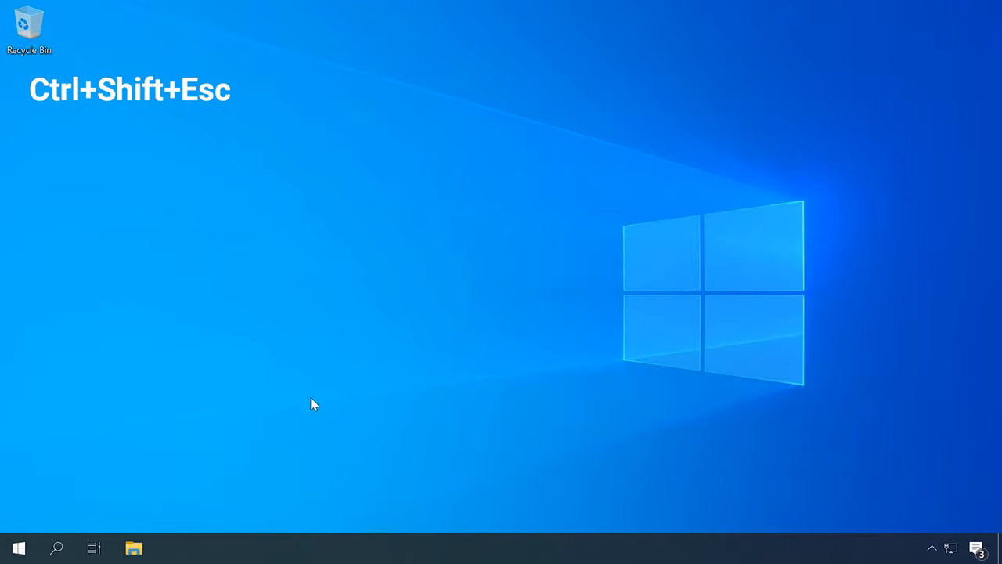
{"action": "key", "text": "Ctrl+Shift+Esc"}
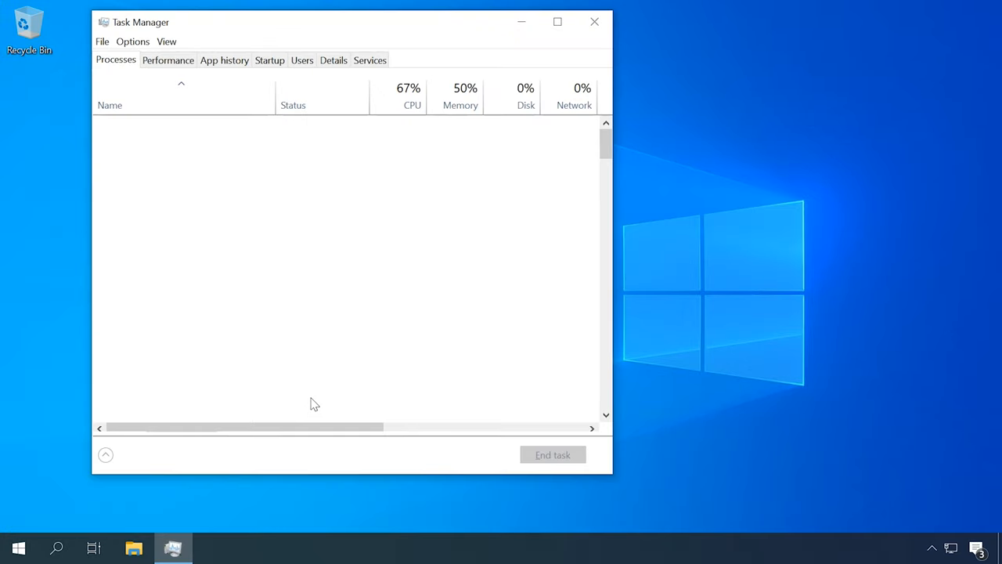
{"action": "left_click", "coordinate": [105, 455]}
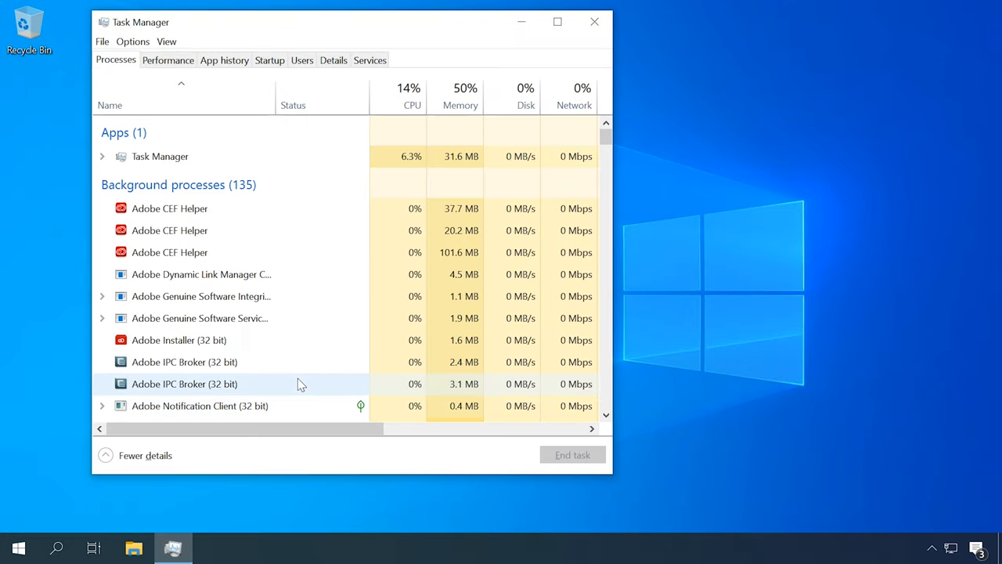
{"action": "mouse_move", "coordinate": [22, 544]}
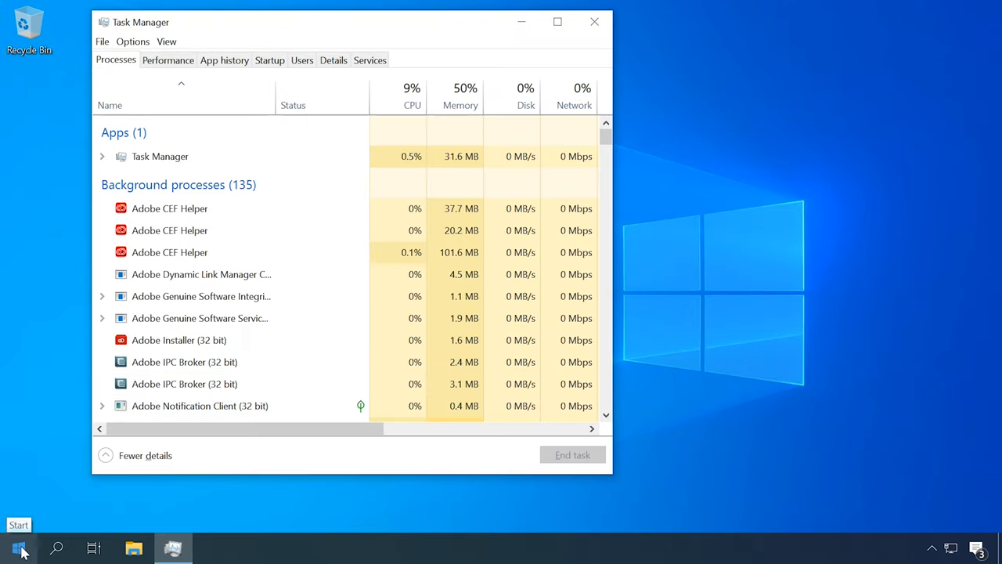
{"action": "right_click", "coordinate": [19, 543]}
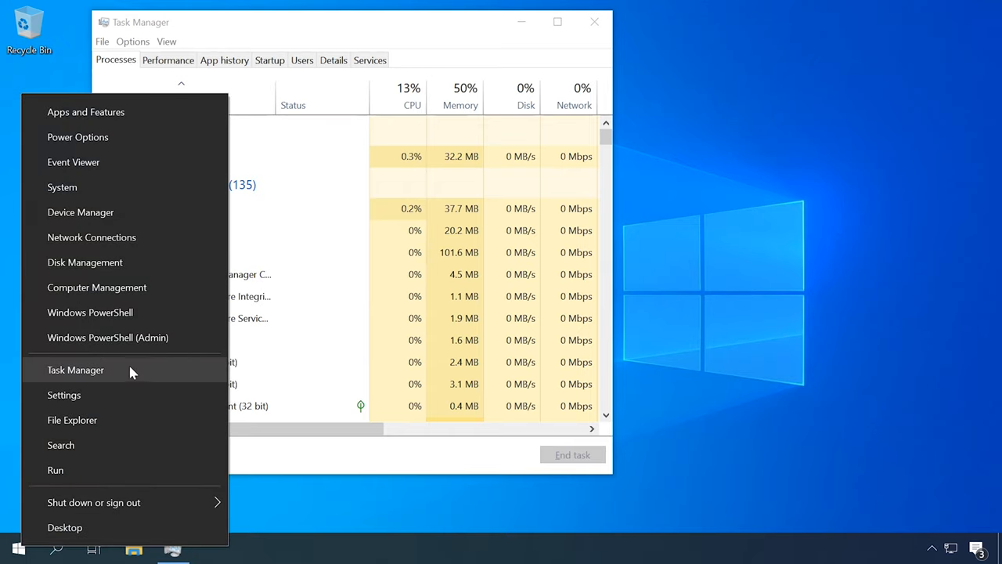
{"action": "mouse_move", "coordinate": [452, 125]}
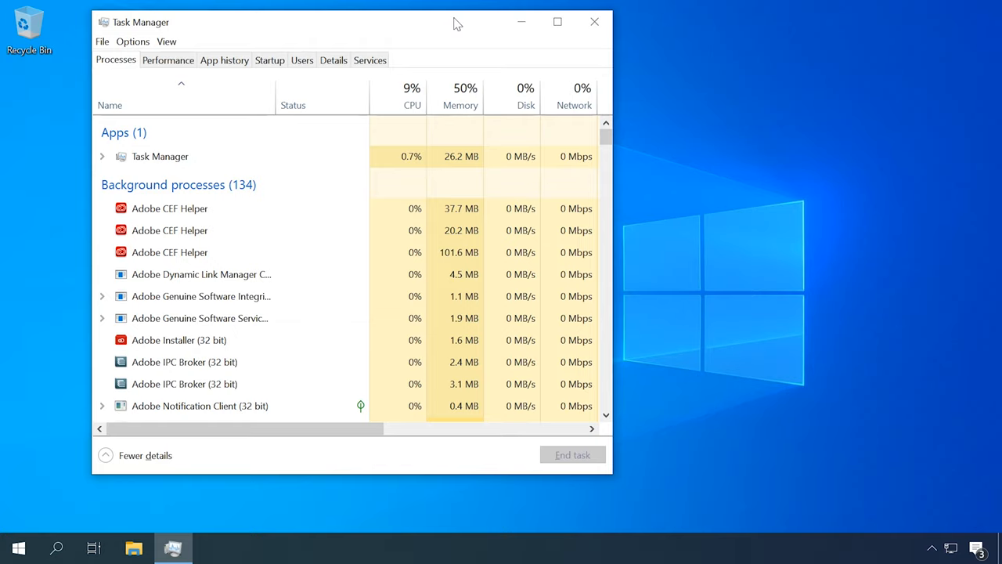
{"action": "mouse_move", "coordinate": [591, 22]}
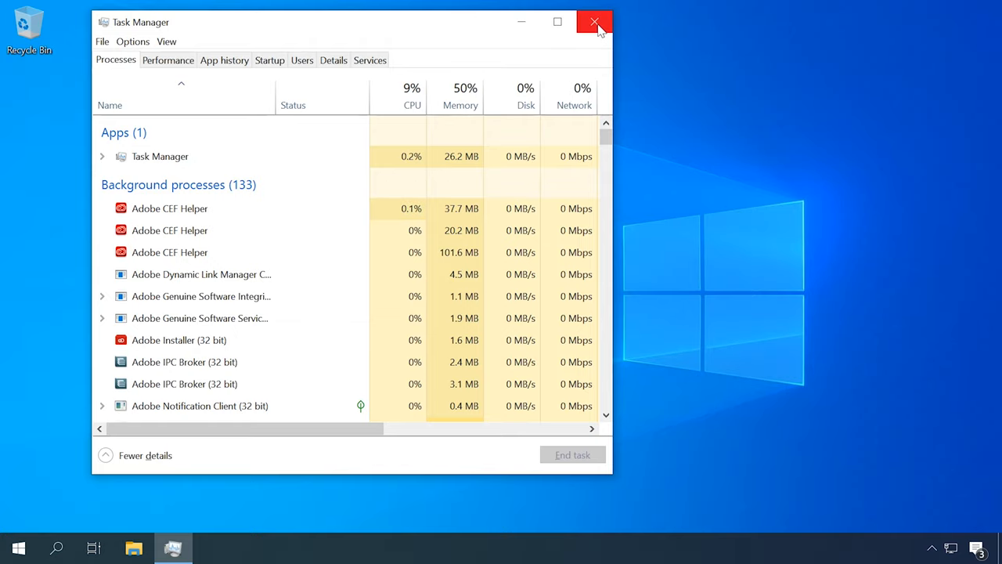
{"action": "left_click", "coordinate": [591, 22]}
{"action": "type", "text": "msconfig"}
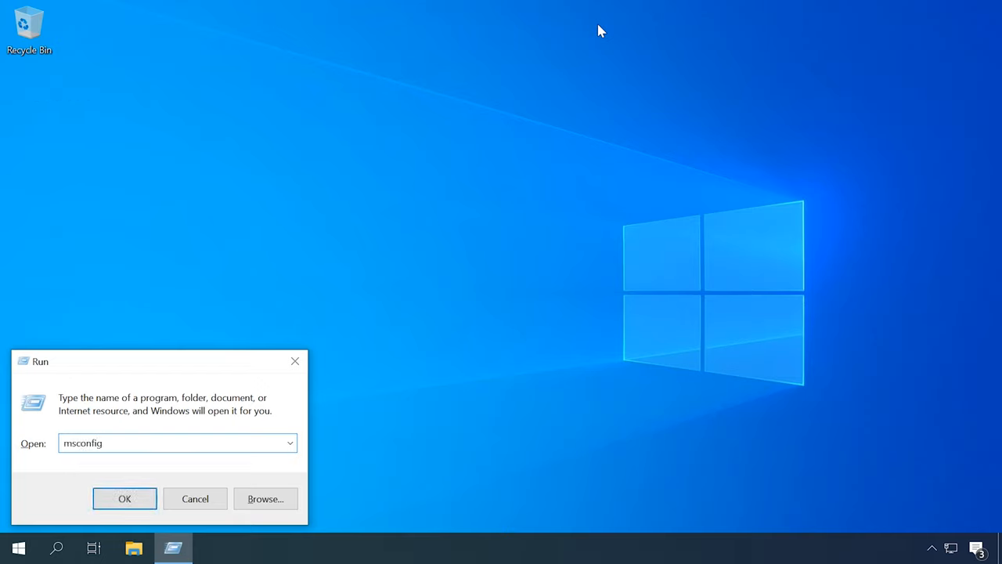
- Launch System Configuration and open Task Manager's startup apps list from its Startup tab
{"action": "left_click", "coordinate": [124, 498]}
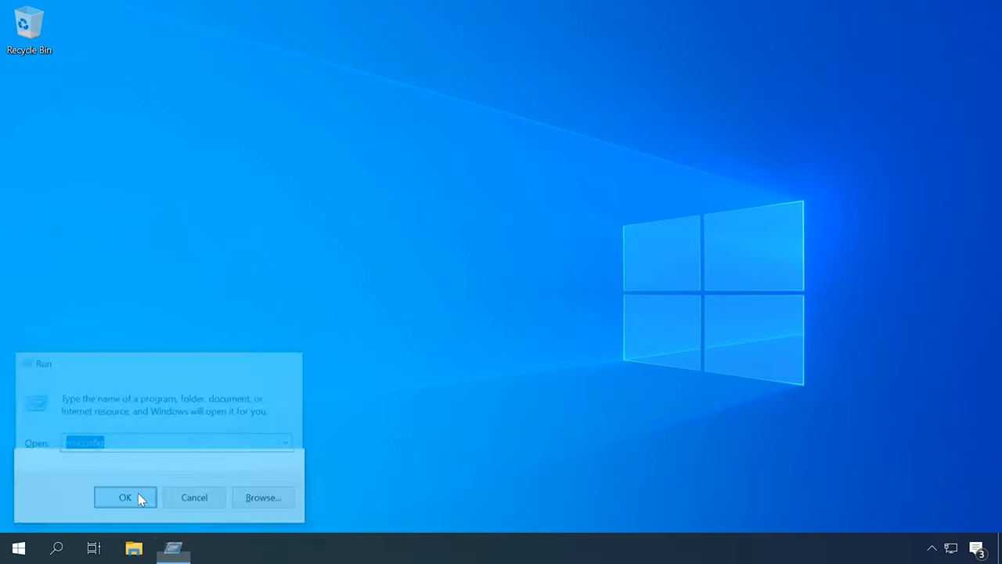
{"action": "left_click", "coordinate": [125, 497]}
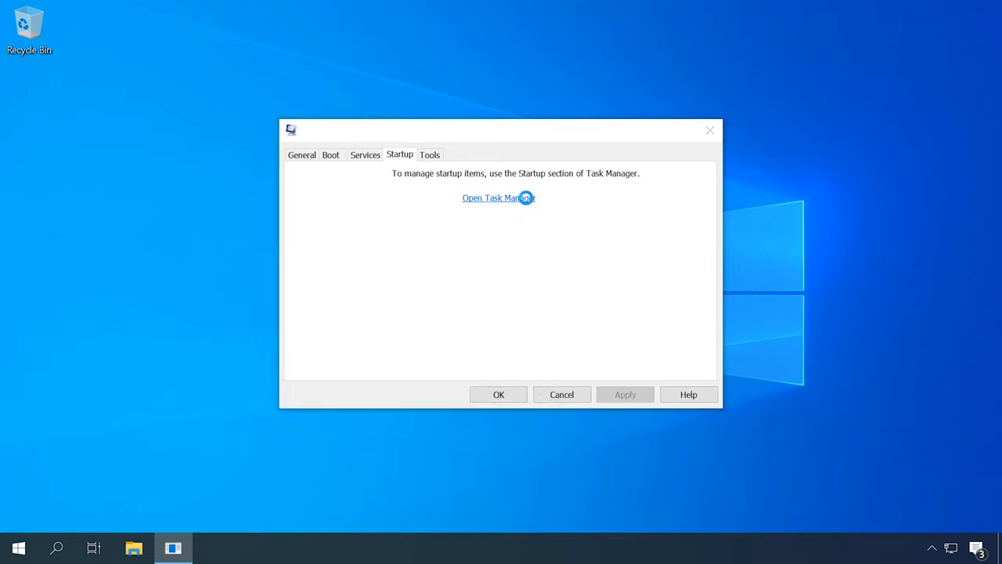
{"action": "left_click", "coordinate": [498, 198]}
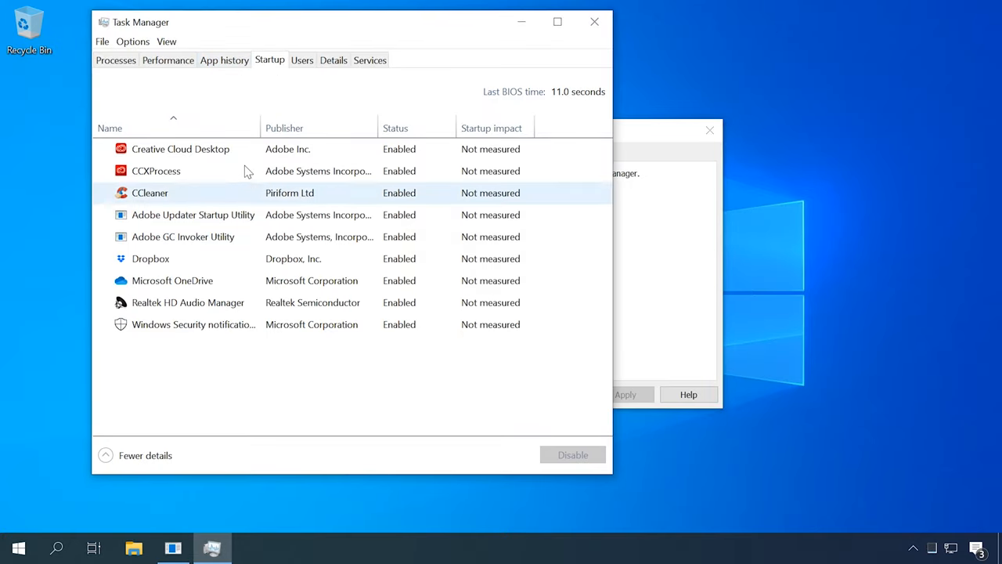
- Disable Realtek HD Audio Manager at startup and close Task Manager
{"action": "left_click", "coordinate": [180, 148]}
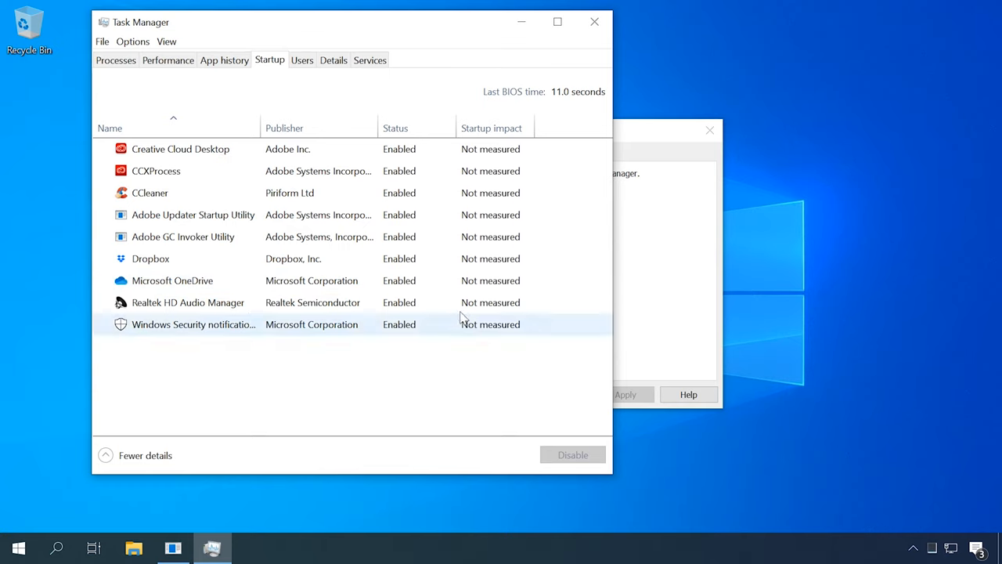
{"action": "left_click", "coordinate": [188, 302]}
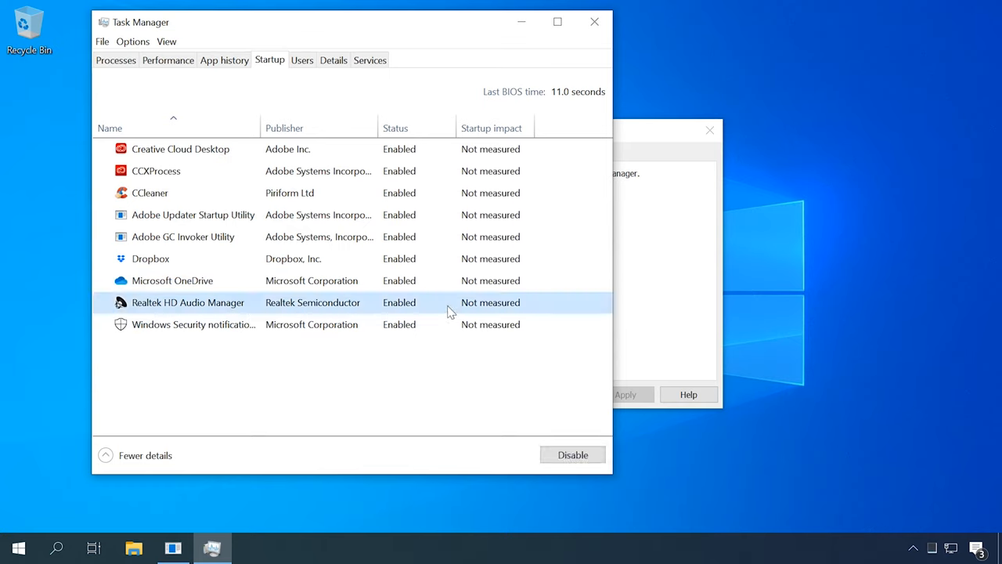
{"action": "right_click", "coordinate": [188, 302]}
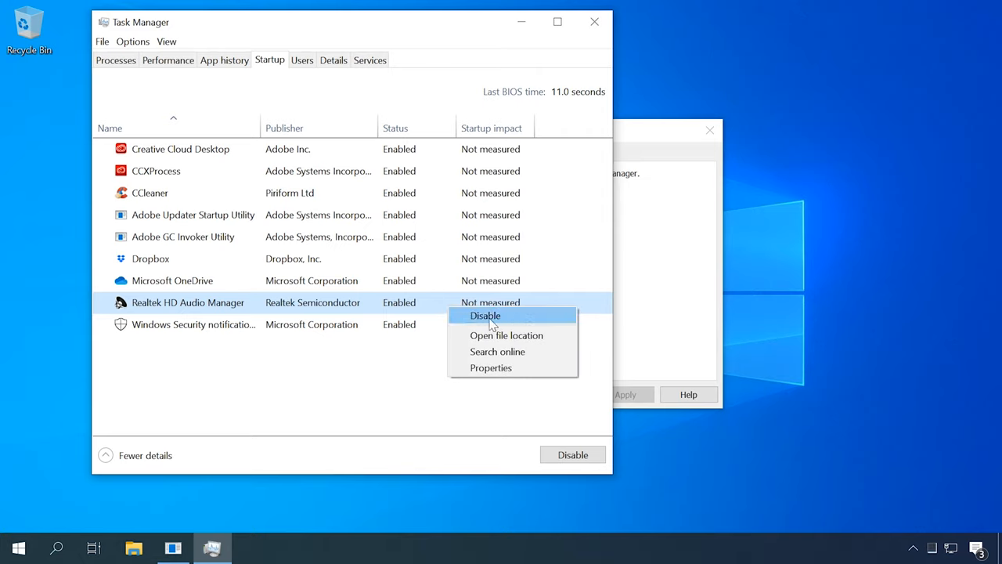
{"action": "left_click", "coordinate": [484, 315]}
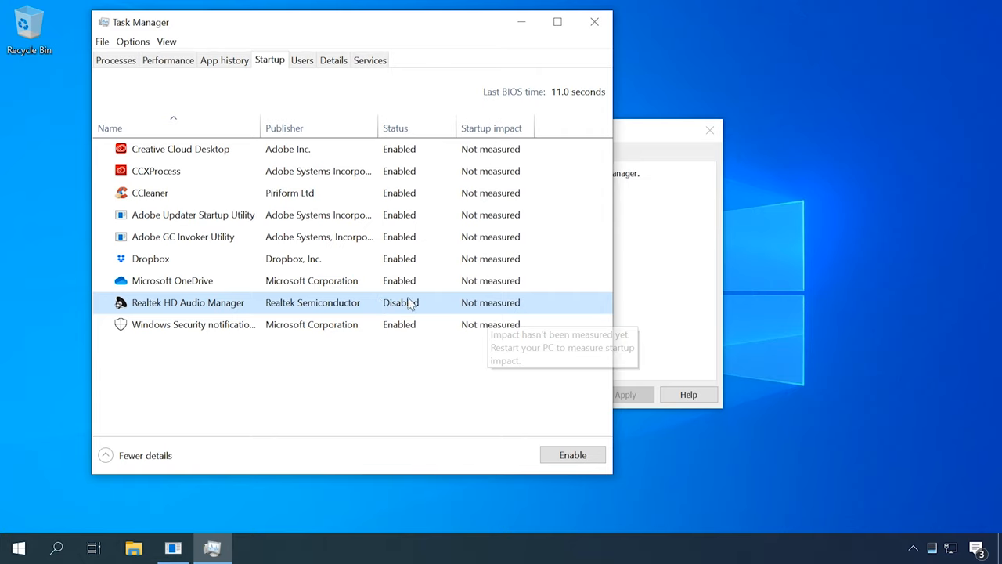
{"action": "mouse_move", "coordinate": [372, 398]}
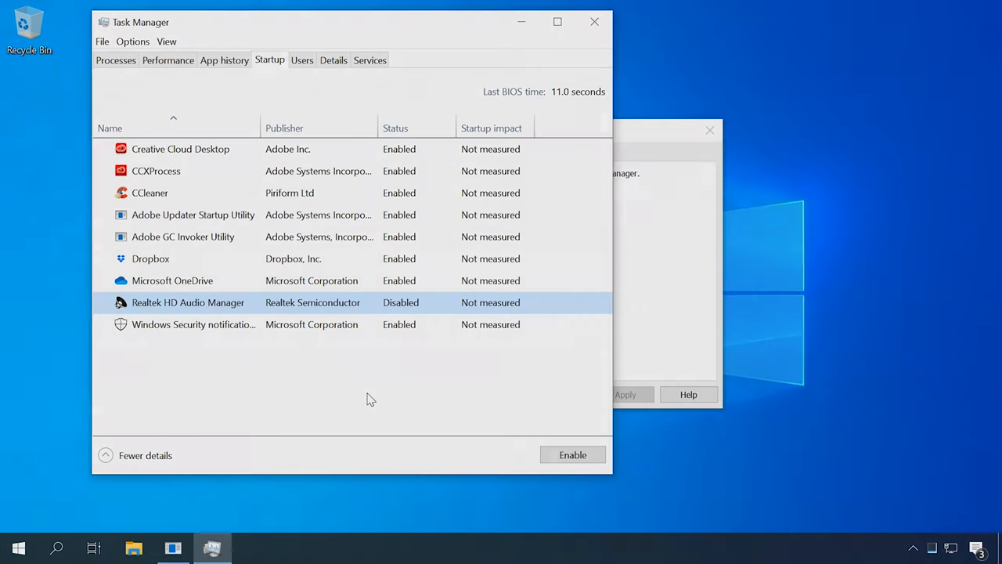
{"action": "left_click", "coordinate": [594, 22]}
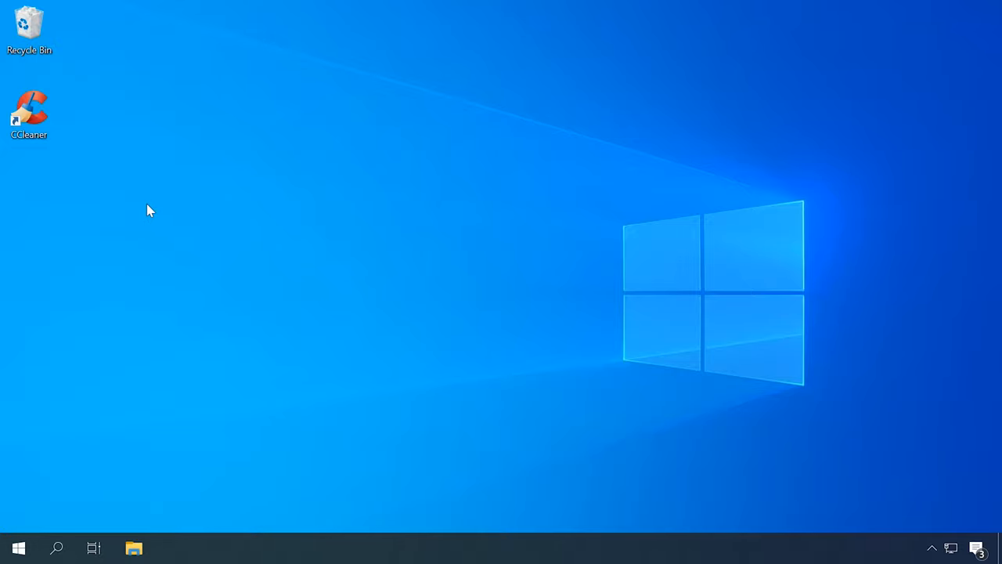
- Launch CCleaner, show its Startup tool's Windows entries and select the Dropbox entry
{"action": "double_click", "coordinate": [29, 106]}
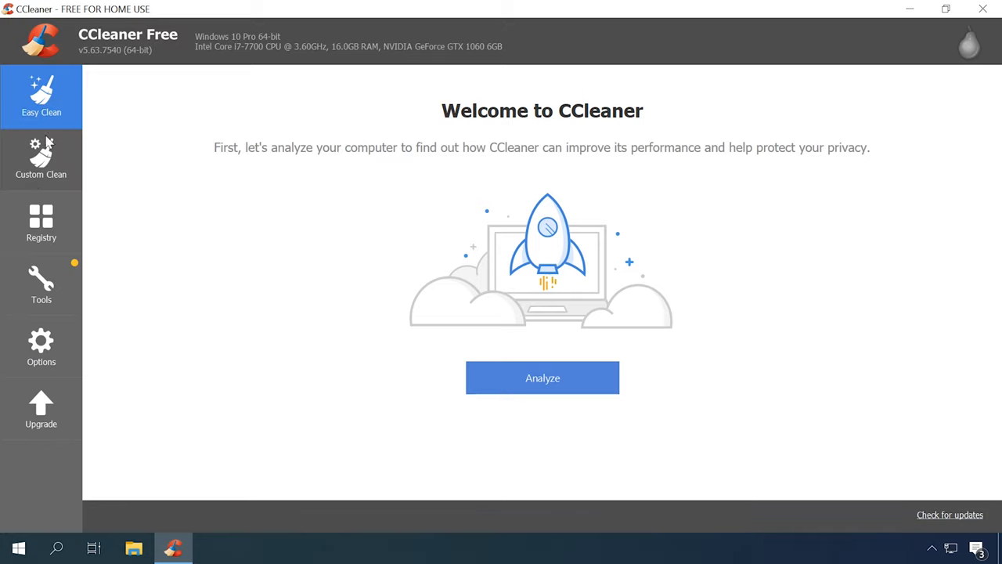
{"action": "mouse_move", "coordinate": [36, 191]}
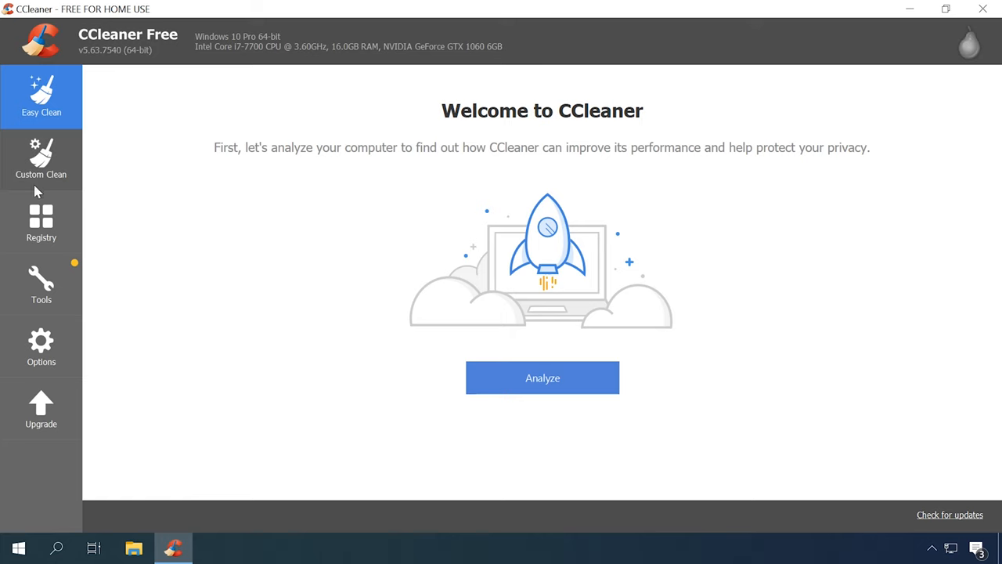
{"action": "left_click", "coordinate": [40, 284]}
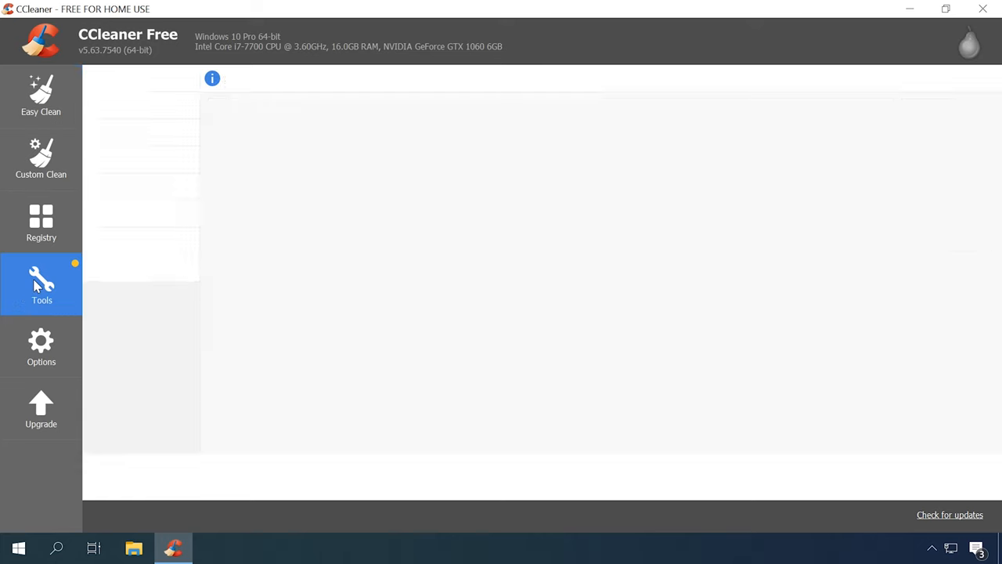
{"action": "left_click", "coordinate": [40, 283]}
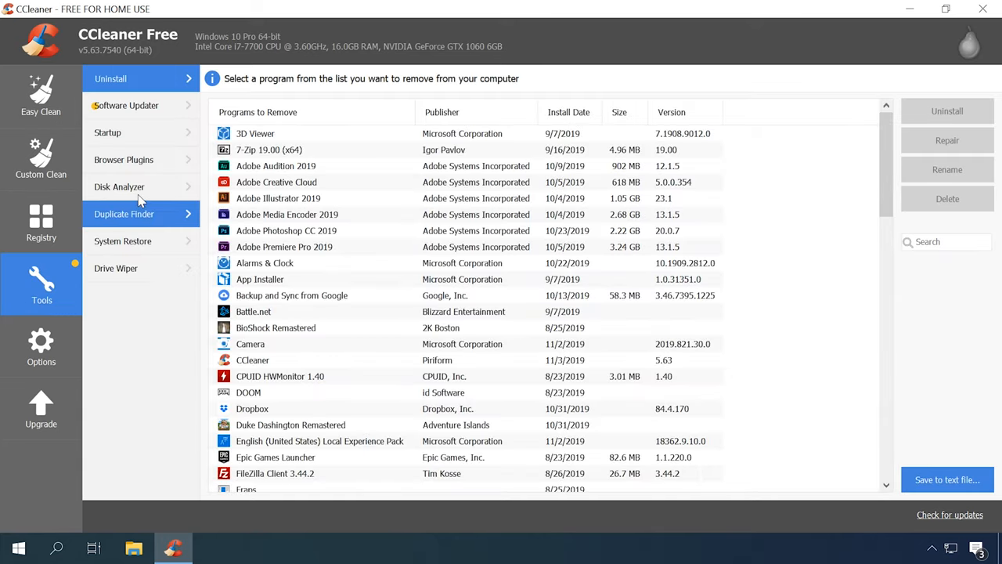
{"action": "mouse_move", "coordinate": [132, 140]}
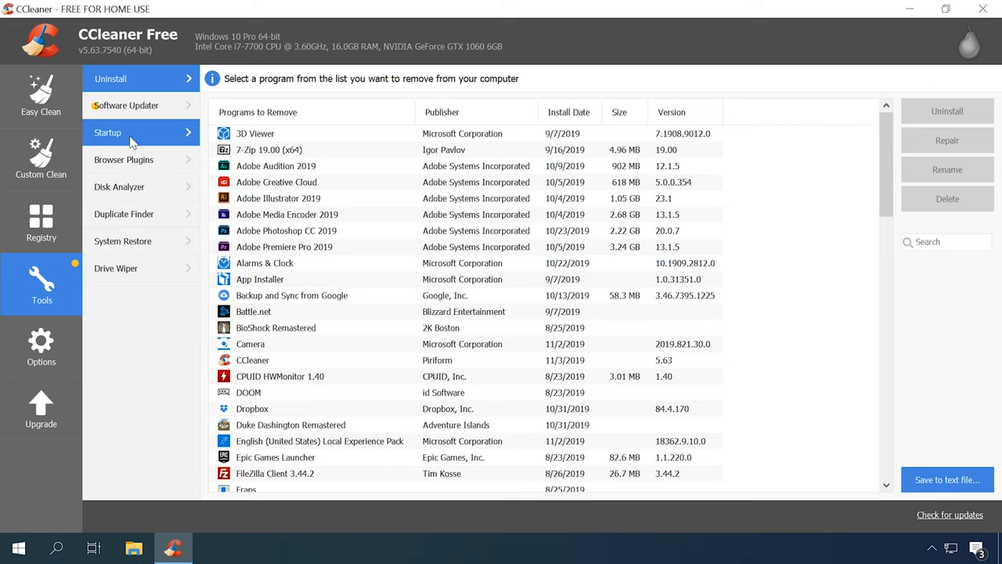
{"action": "left_click", "coordinate": [108, 132]}
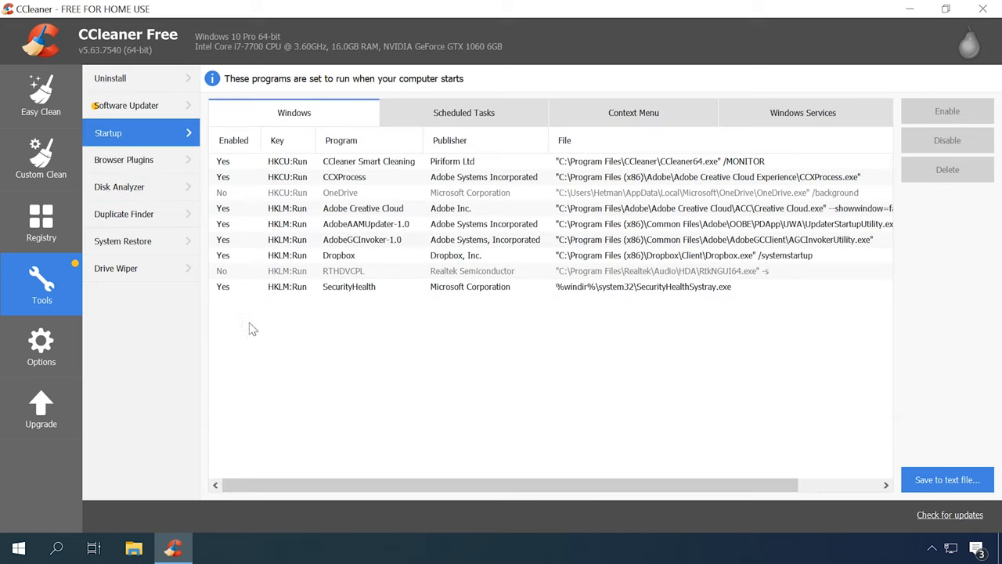
{"action": "mouse_move", "coordinate": [302, 373]}
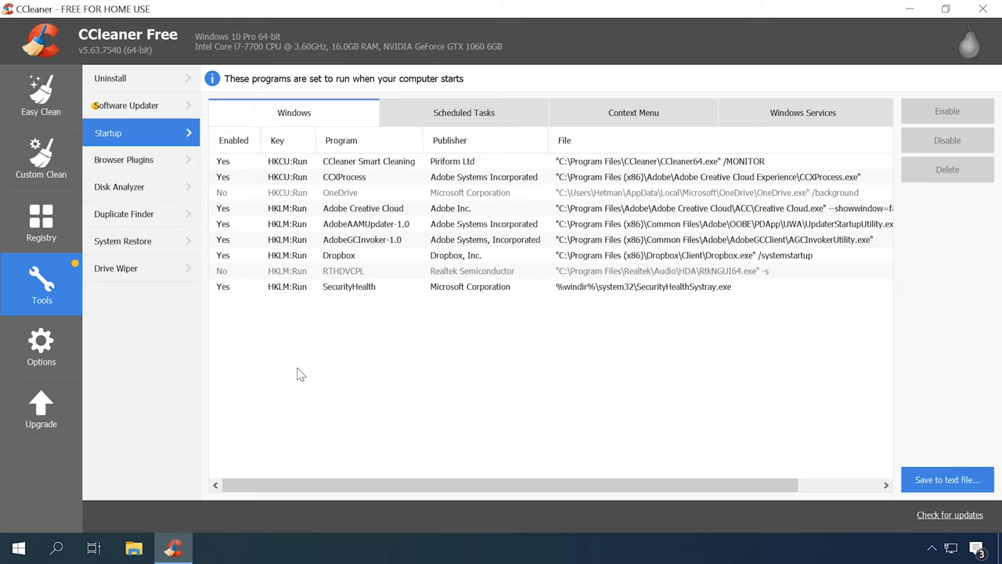
{"action": "mouse_move", "coordinate": [532, 278]}
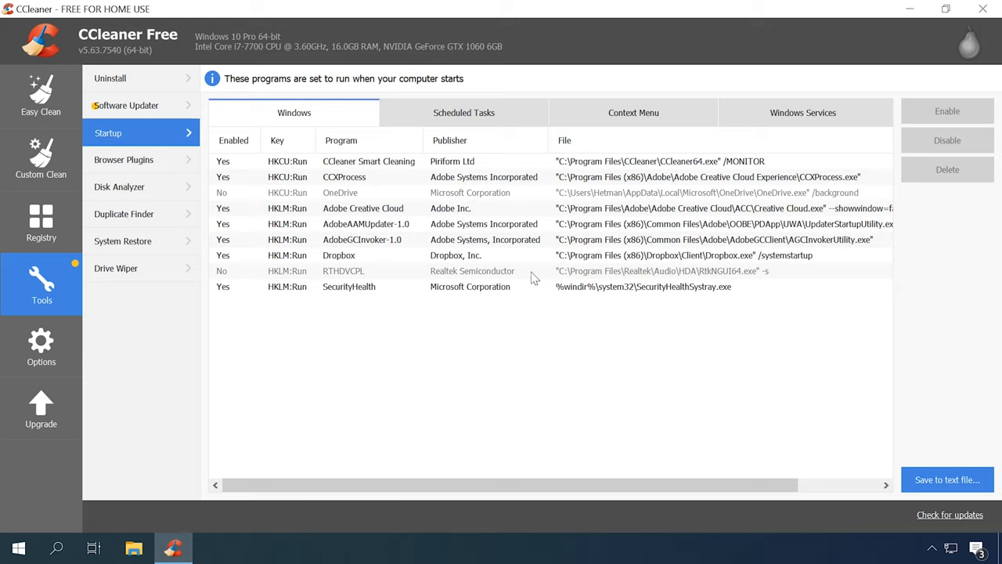
{"action": "mouse_move", "coordinate": [282, 196]}
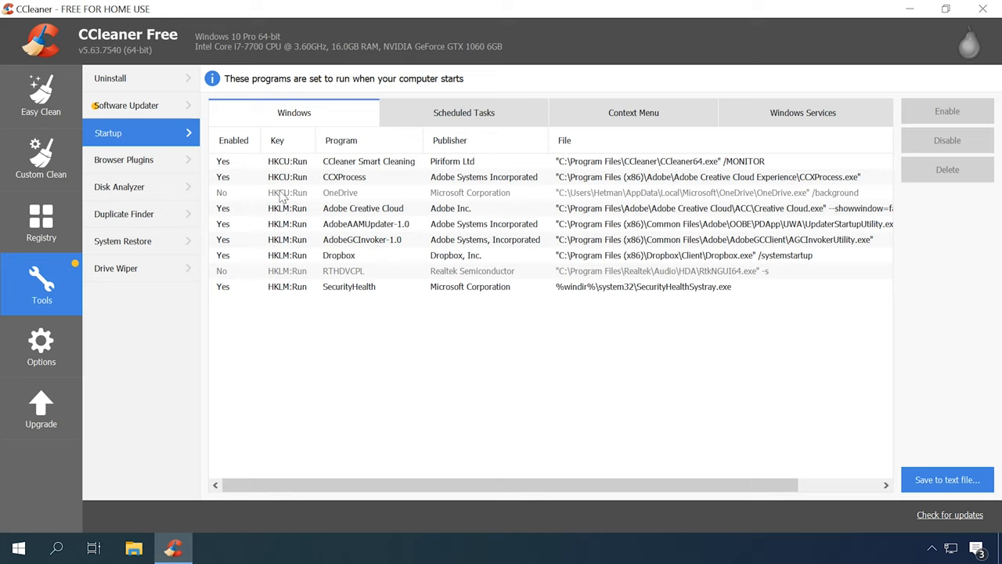
{"action": "mouse_move", "coordinate": [405, 200]}
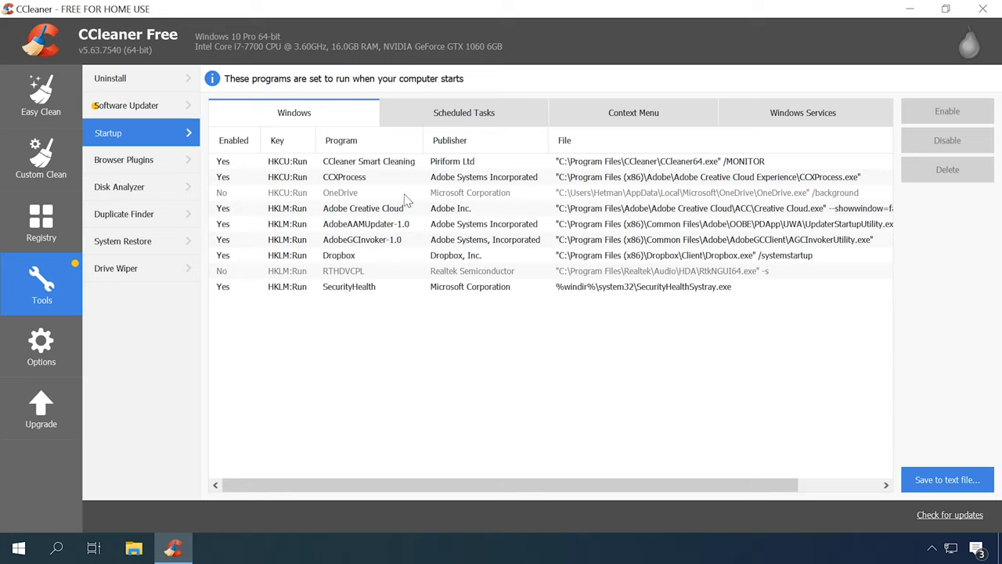
{"action": "mouse_move", "coordinate": [273, 330]}
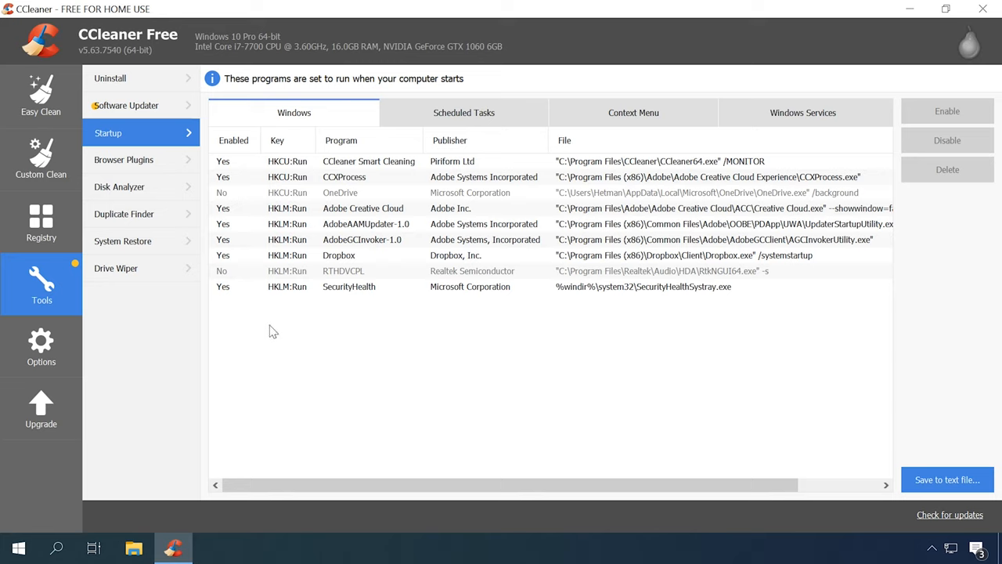
{"action": "mouse_move", "coordinate": [262, 335]}
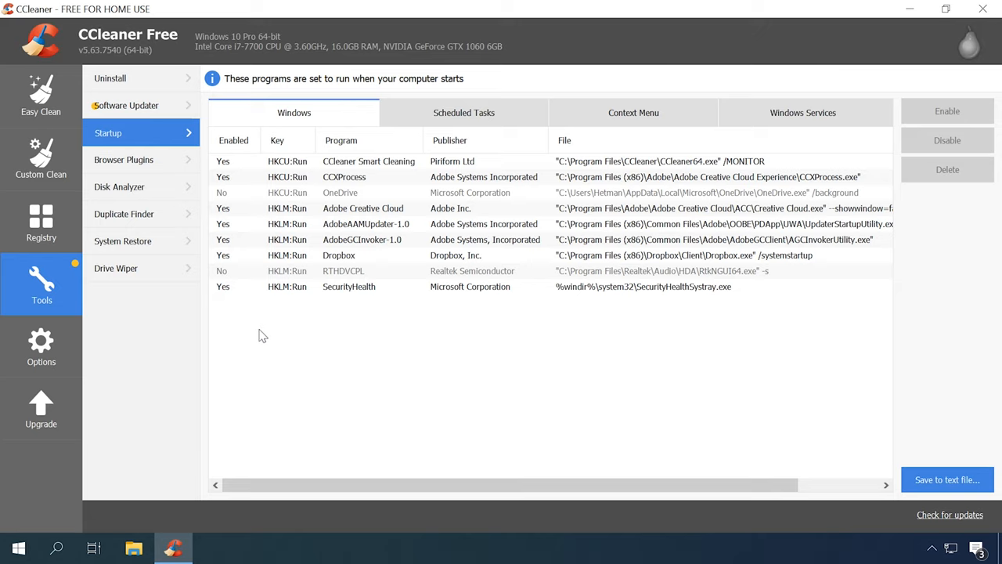
{"action": "mouse_move", "coordinate": [236, 125]}
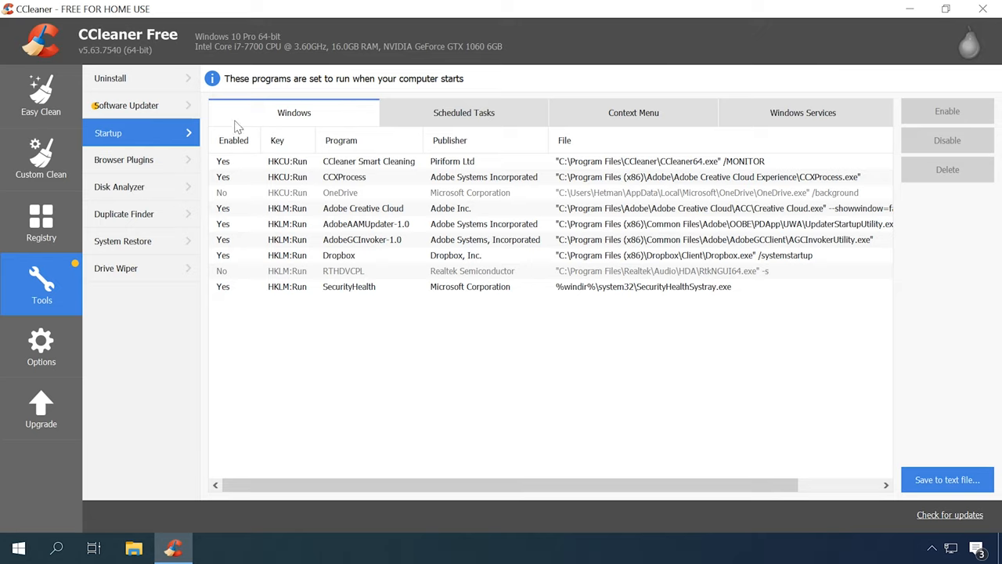
{"action": "mouse_move", "coordinate": [351, 207]}
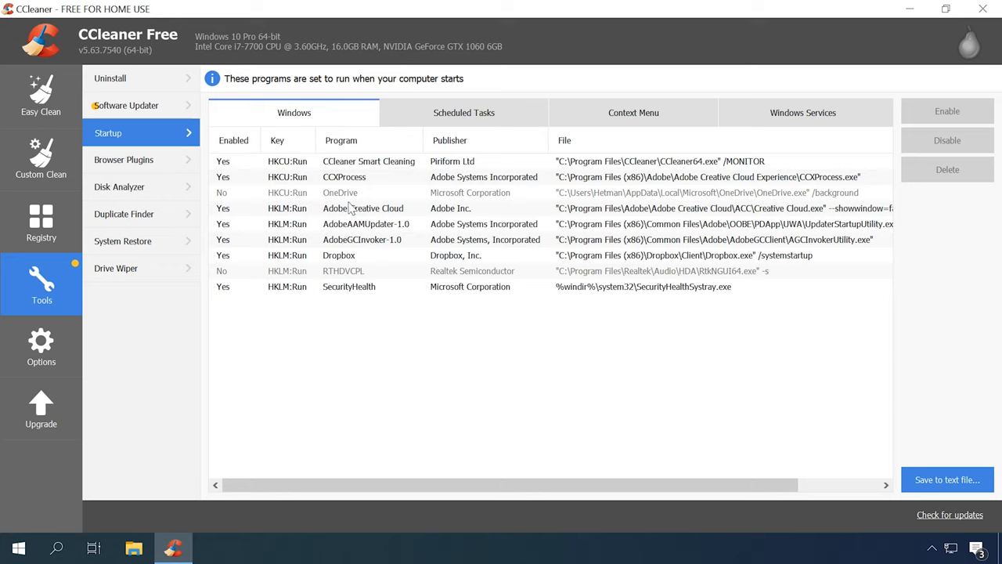
{"action": "mouse_move", "coordinate": [475, 151]}
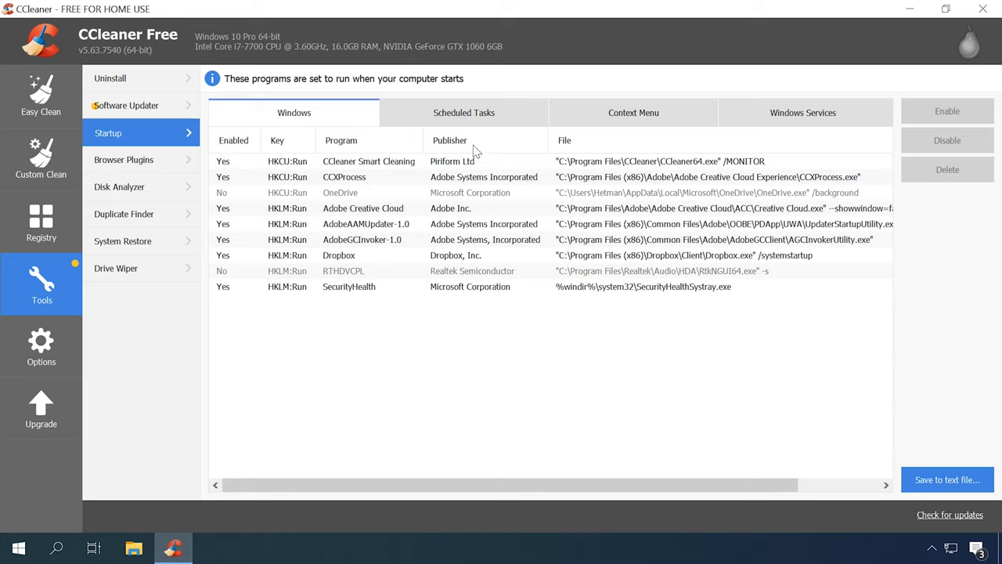
{"action": "mouse_move", "coordinate": [619, 207]}
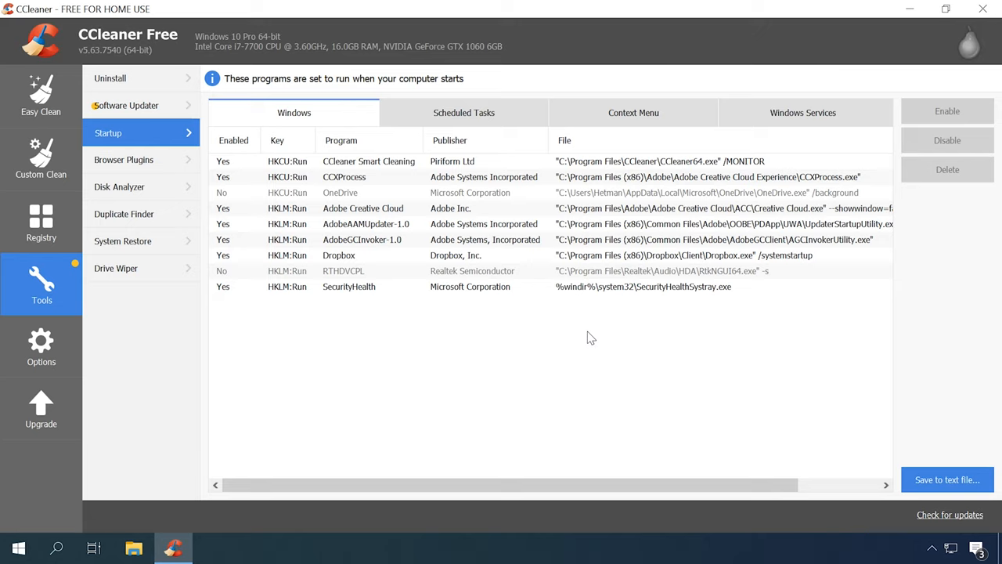
{"action": "left_click", "coordinate": [338, 254]}
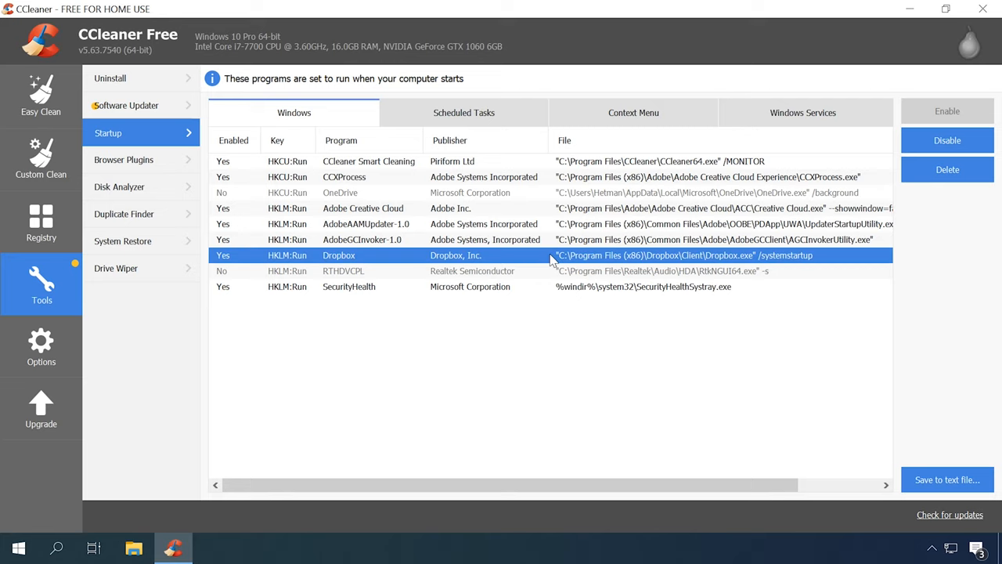
- View the actions for the Dropbox startup entry, then close CCleaner
{"action": "right_click", "coordinate": [554, 255]}
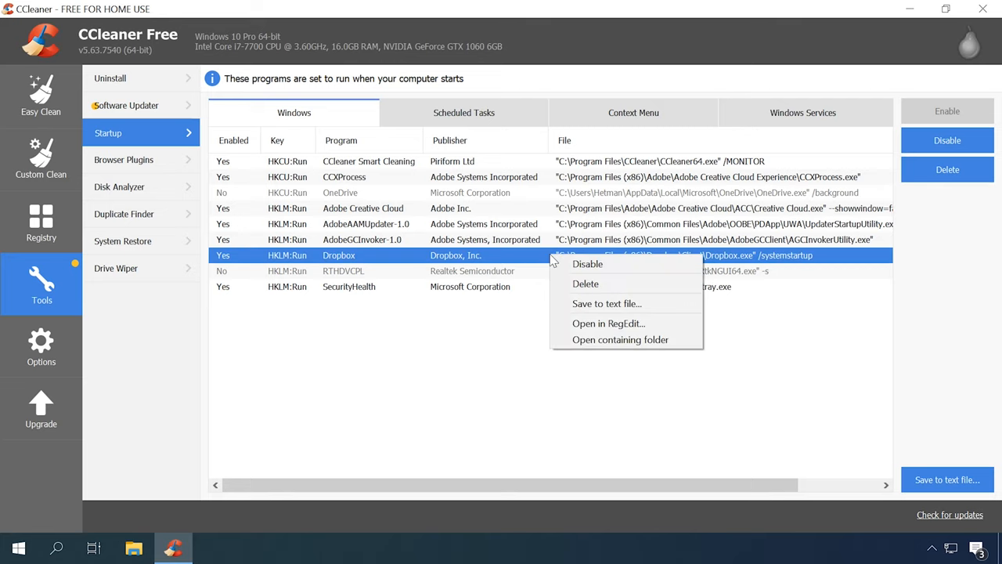
{"action": "mouse_move", "coordinate": [588, 264]}
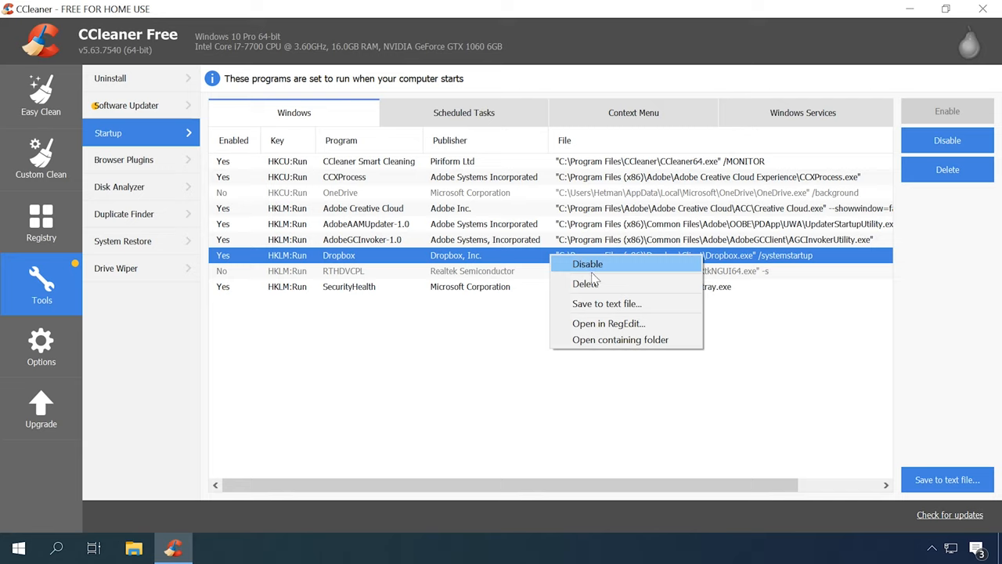
{"action": "mouse_move", "coordinate": [606, 303]}
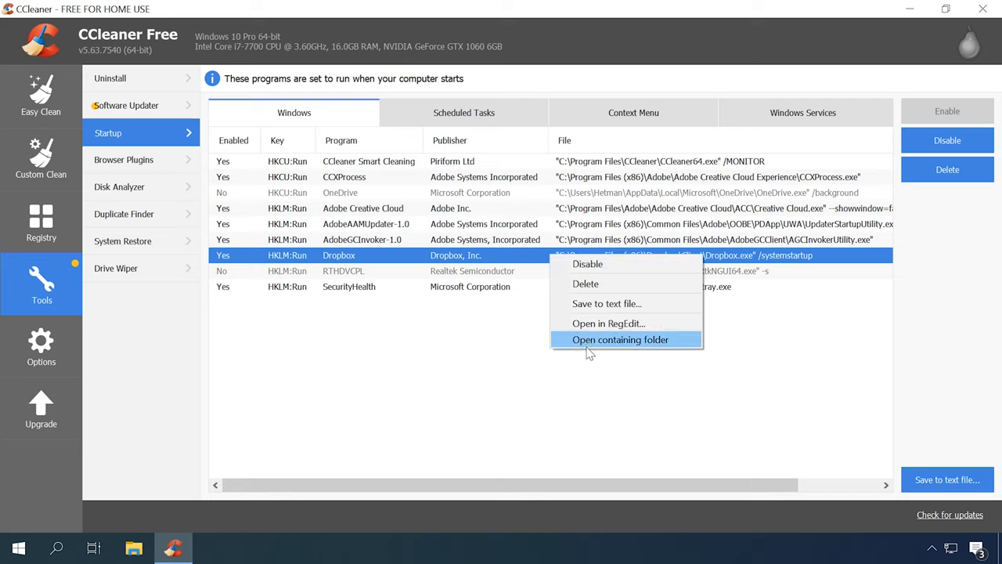
{"action": "mouse_move", "coordinate": [579, 272]}
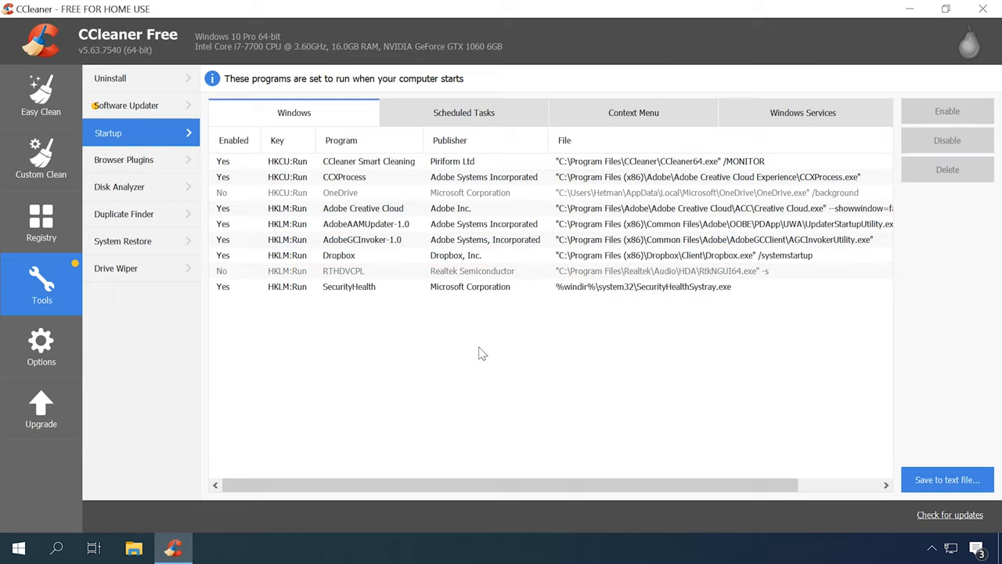
{"action": "mouse_move", "coordinate": [522, 299]}
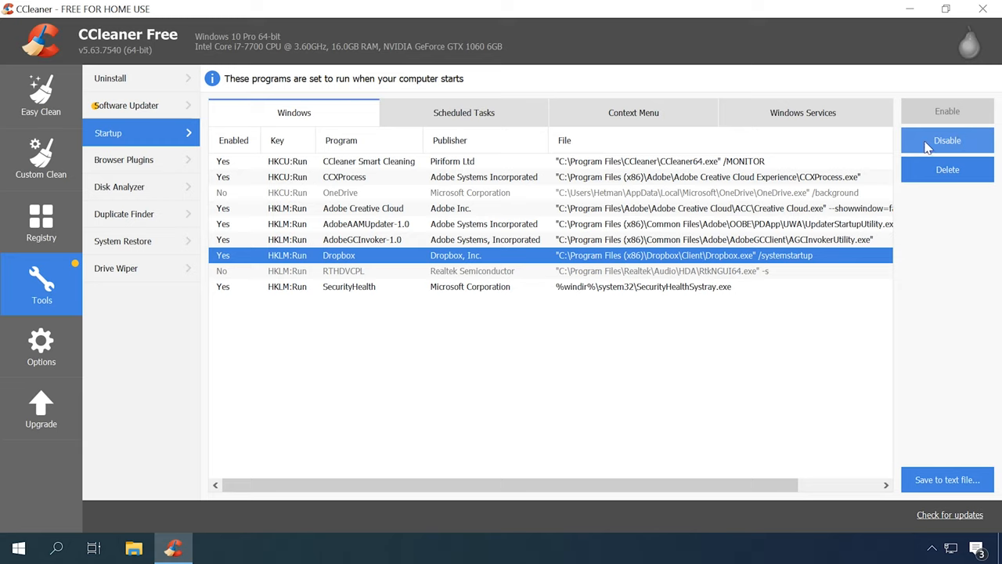
{"action": "left_click", "coordinate": [946, 140]}
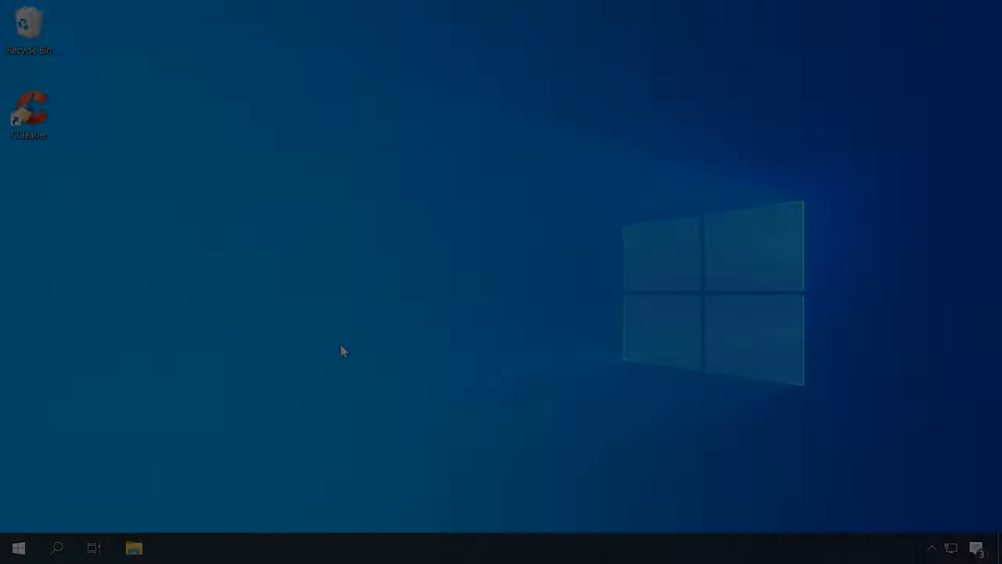
- Launch Task Scheduler from search, maximize it and view the CCleanerSkipUAC task in the library
{"action": "left_click", "coordinate": [56, 547]}
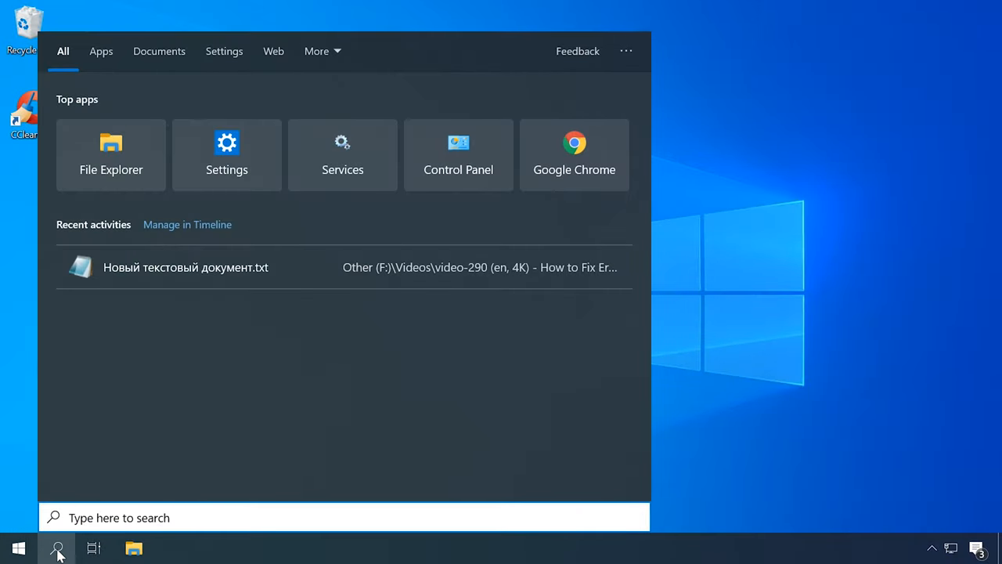
{"action": "type", "text": "task"}
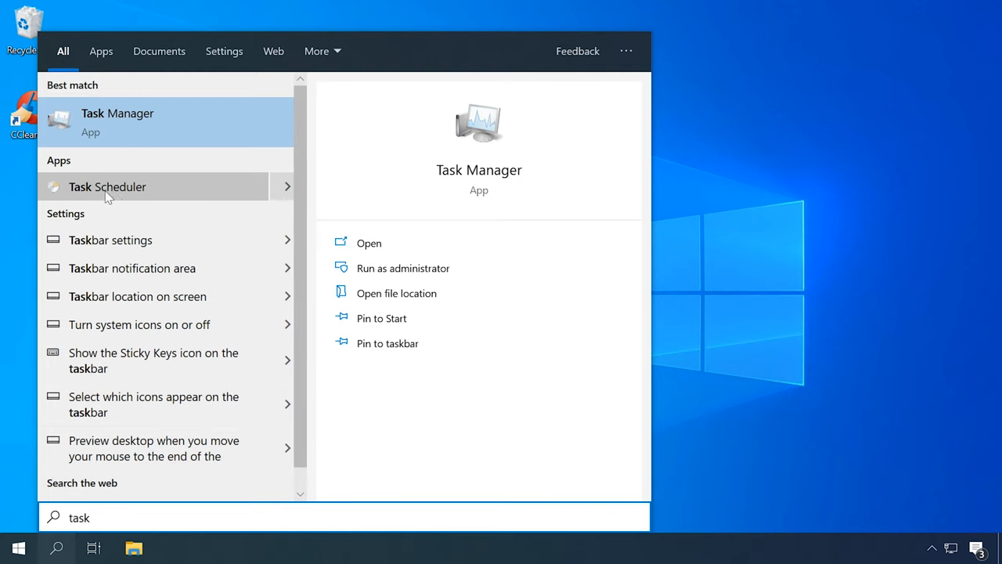
{"action": "left_click", "coordinate": [108, 186]}
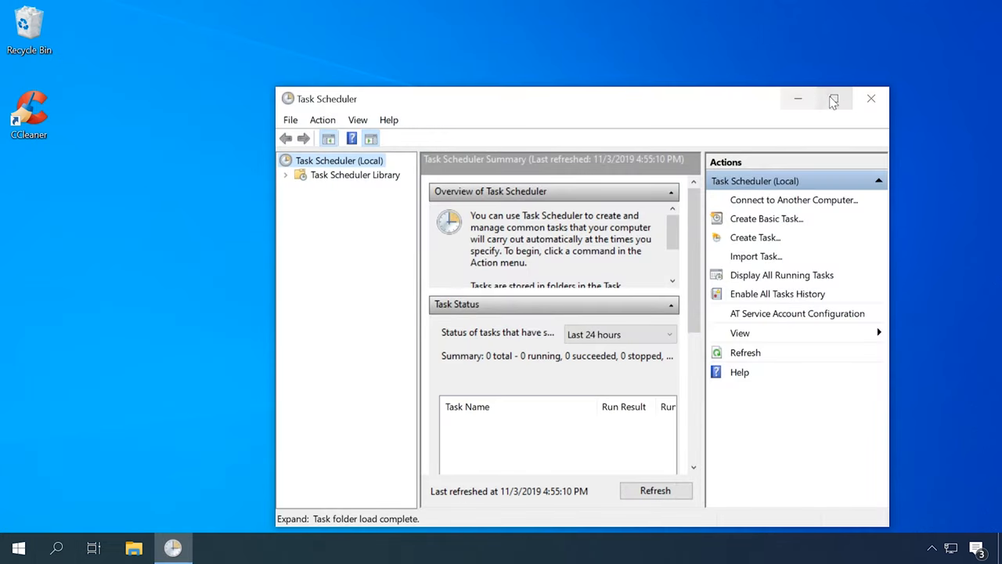
{"action": "left_click", "coordinate": [834, 98]}
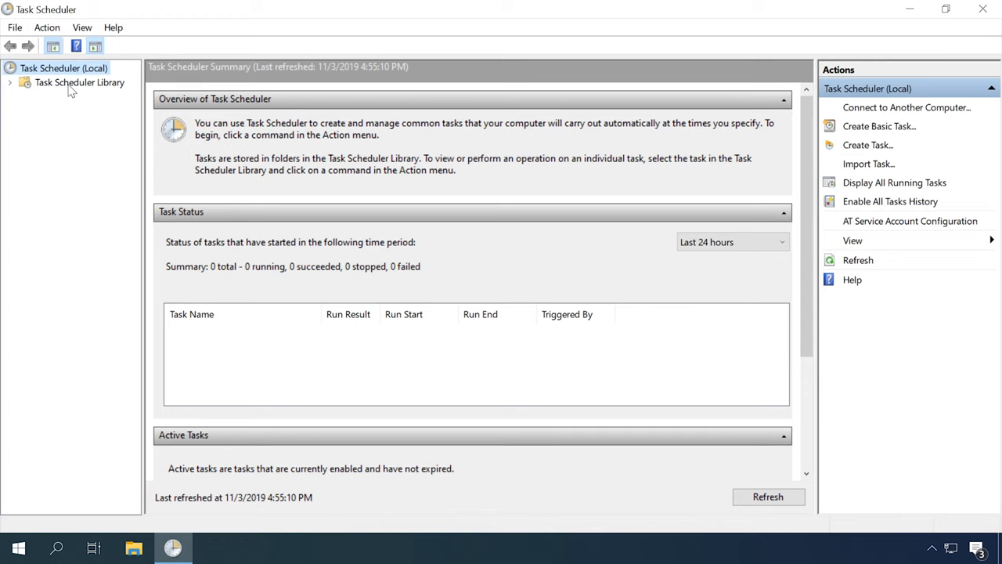
{"action": "left_click", "coordinate": [79, 83]}
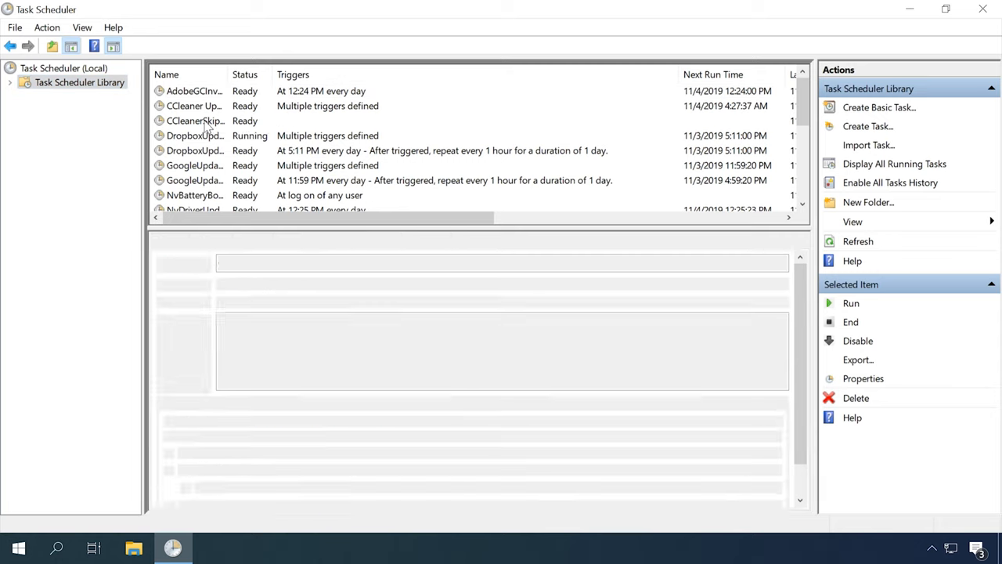
{"action": "left_click", "coordinate": [194, 121]}
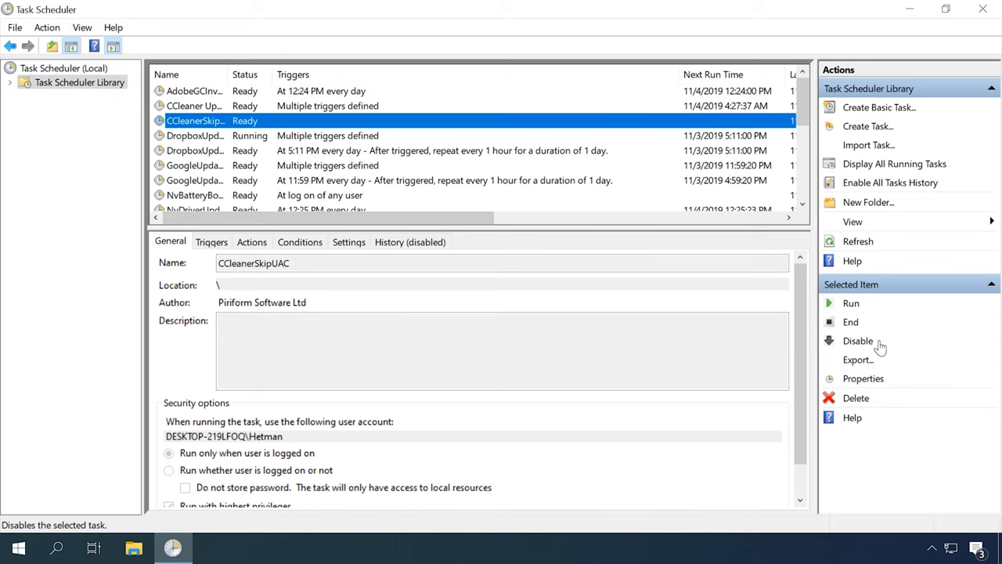
{"action": "mouse_move", "coordinate": [845, 343]}
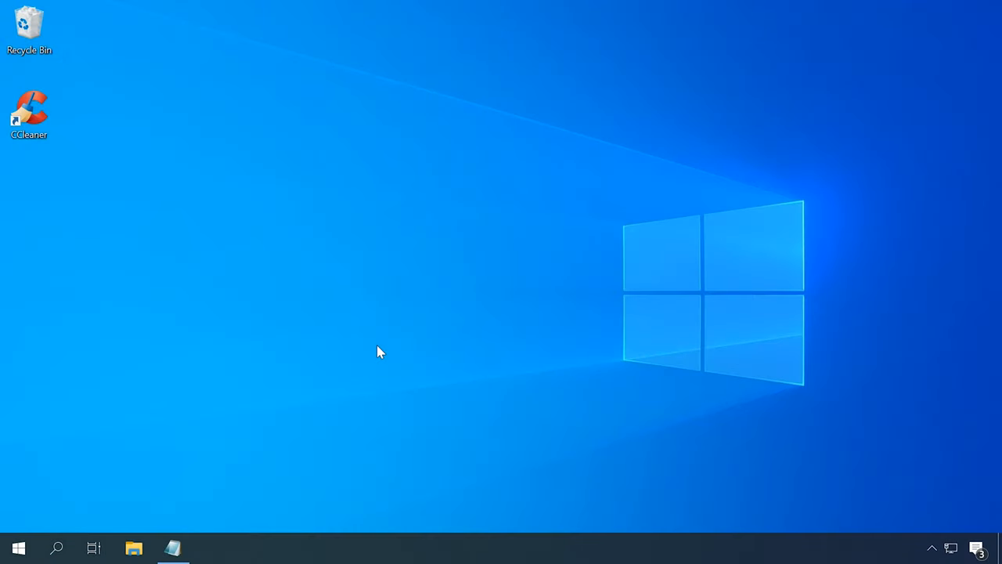
- Launch Registry Editor and bring up modify options for the AdobeAAMUpdater-1.0 Run entry
{"action": "key", "text": "Win+R"}
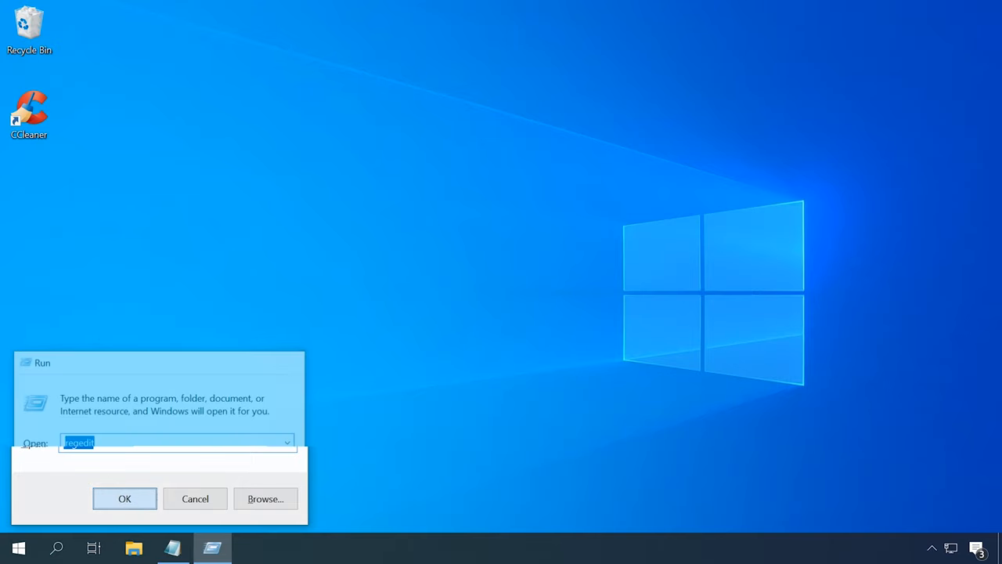
{"action": "left_click", "coordinate": [124, 497]}
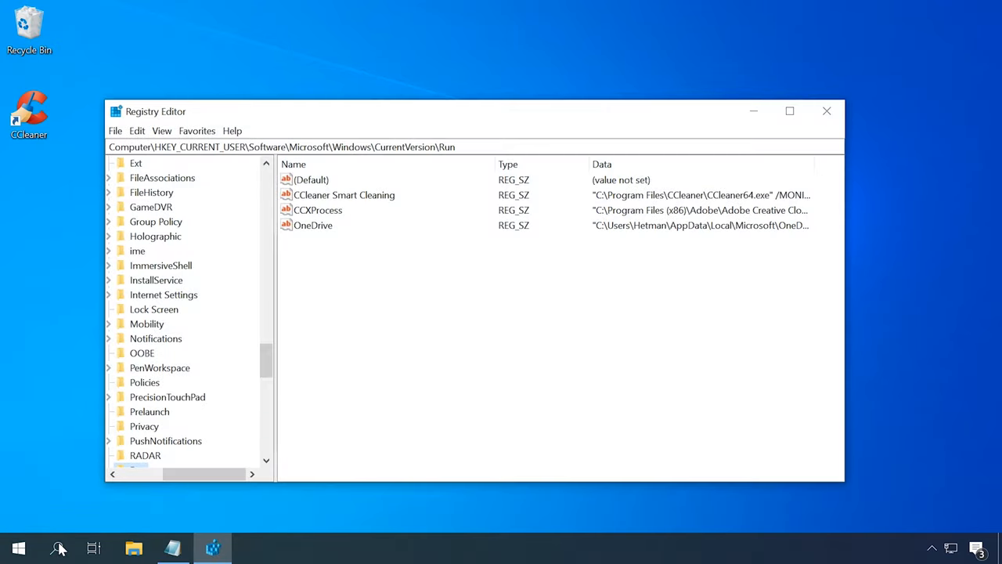
{"action": "left_click", "coordinate": [26, 545]}
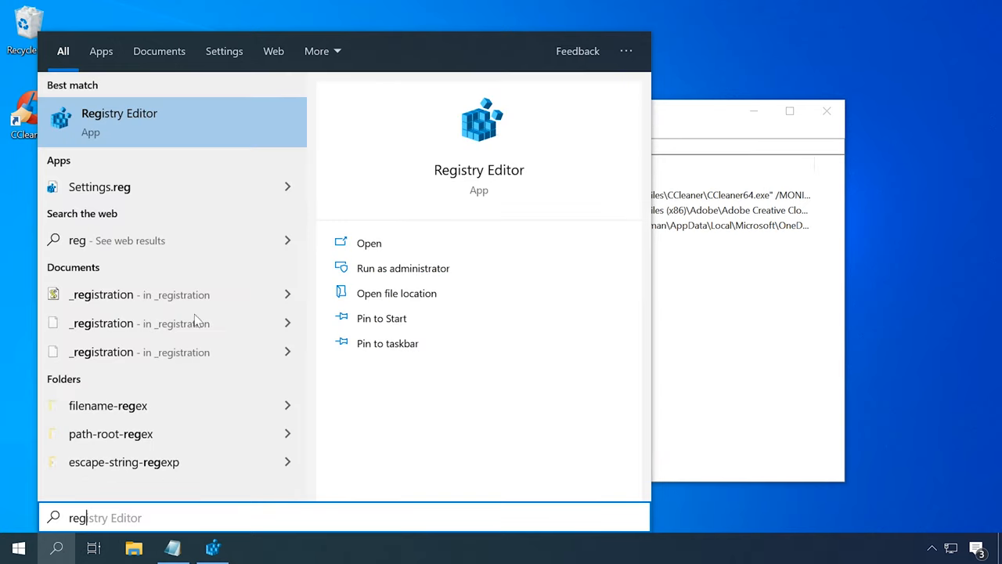
{"action": "mouse_move", "coordinate": [728, 118]}
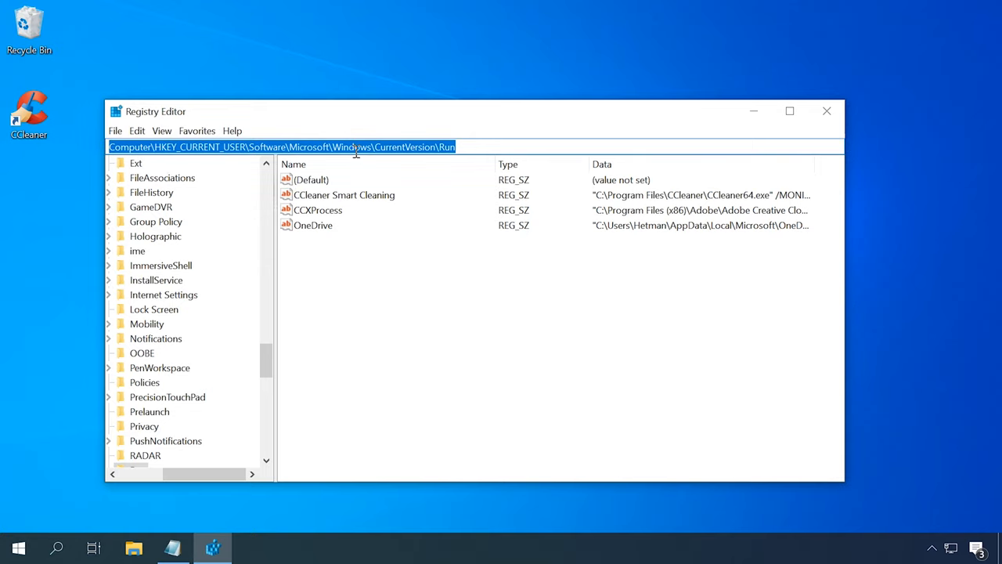
{"action": "mouse_move", "coordinate": [503, 147]}
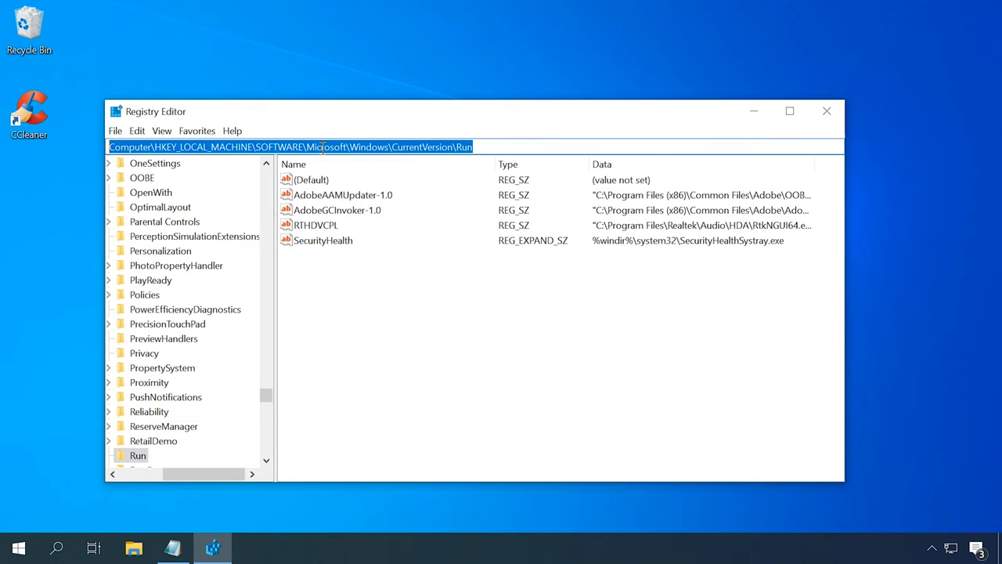
{"action": "mouse_move", "coordinate": [440, 137]}
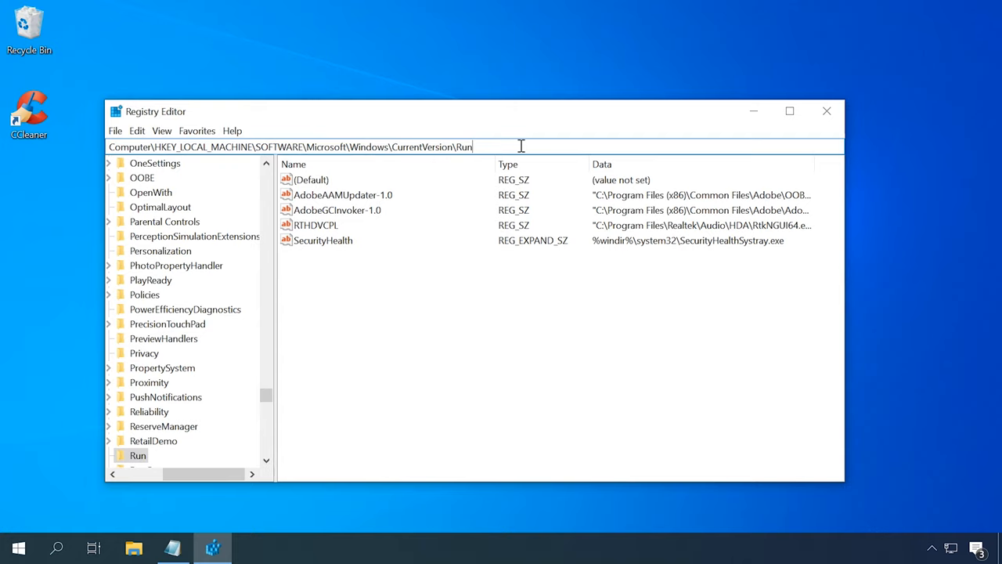
{"action": "left_click", "coordinate": [339, 194]}
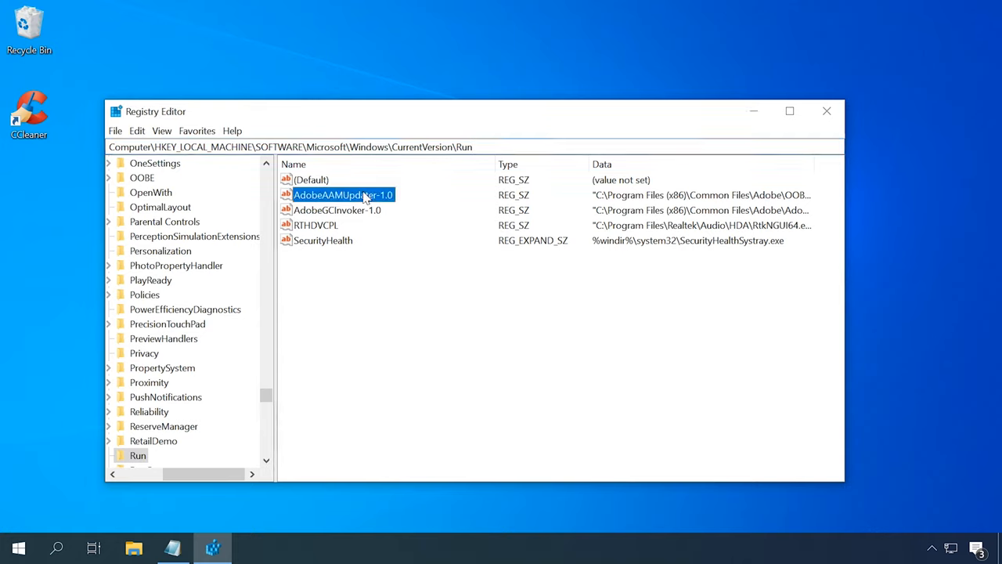
{"action": "right_click", "coordinate": [342, 194]}
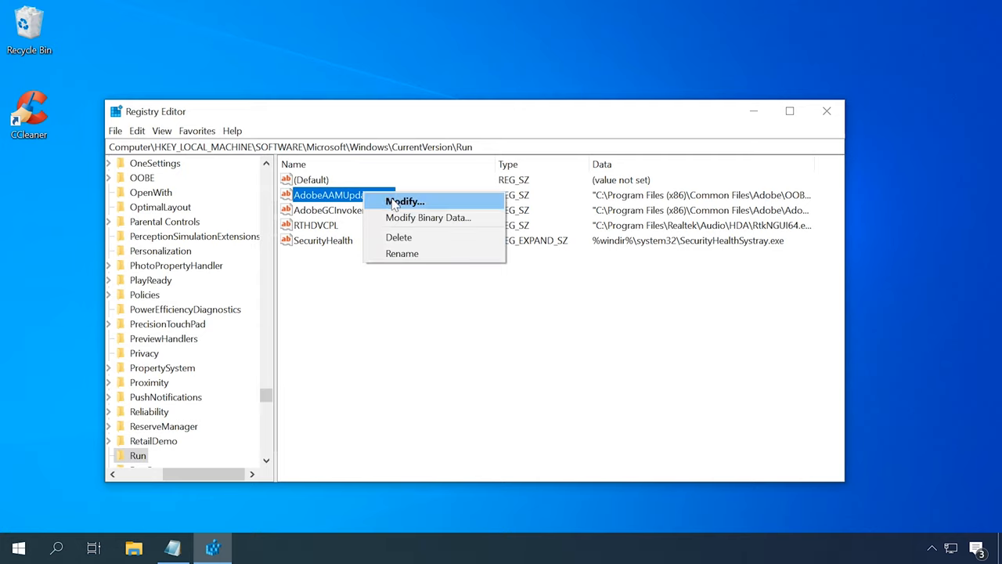
{"action": "mouse_move", "coordinate": [411, 241]}
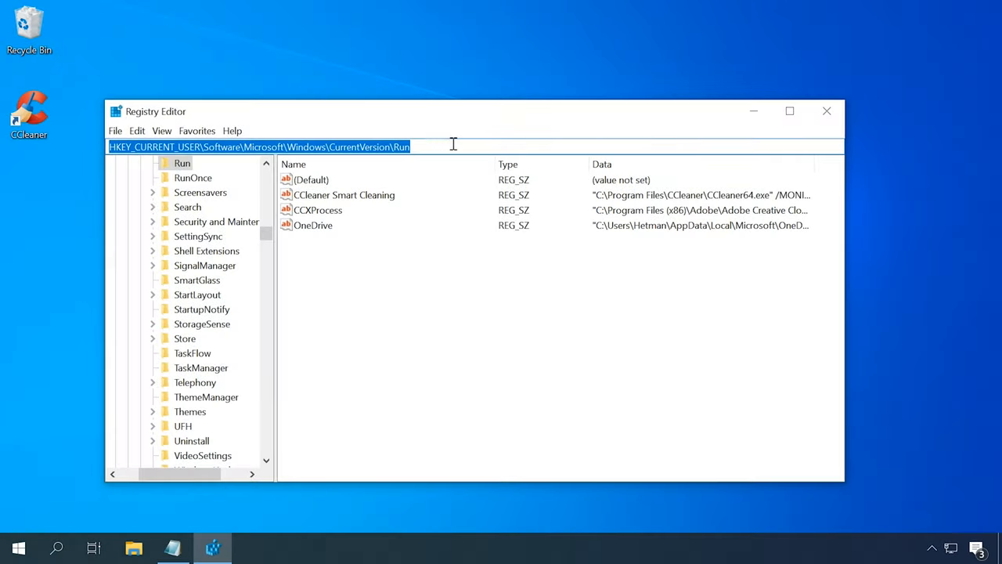
{"action": "mouse_move", "coordinate": [386, 146]}
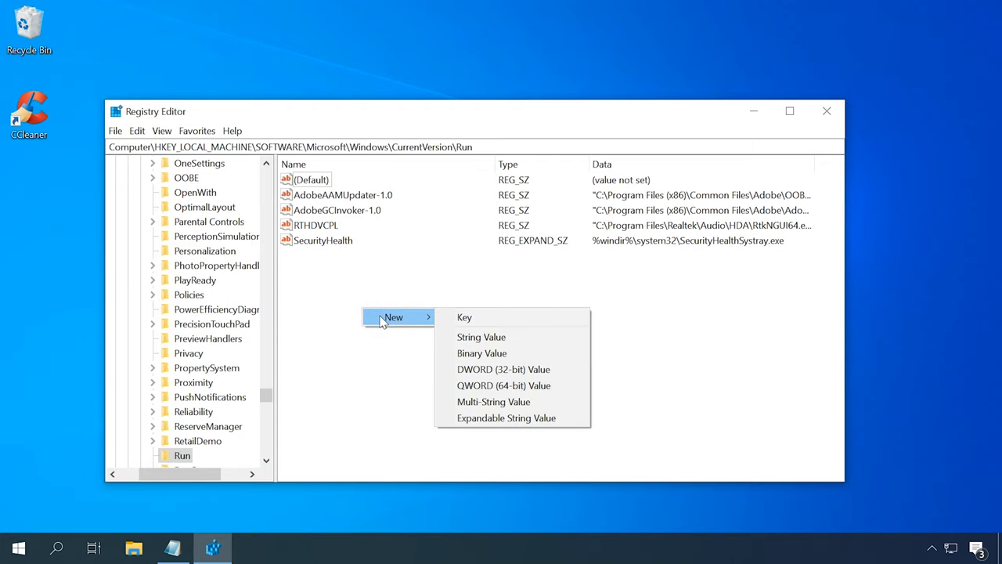
- Create a string value named CCleaner in the HKLM Run key and open it to edit its data
{"action": "left_click", "coordinate": [481, 337]}
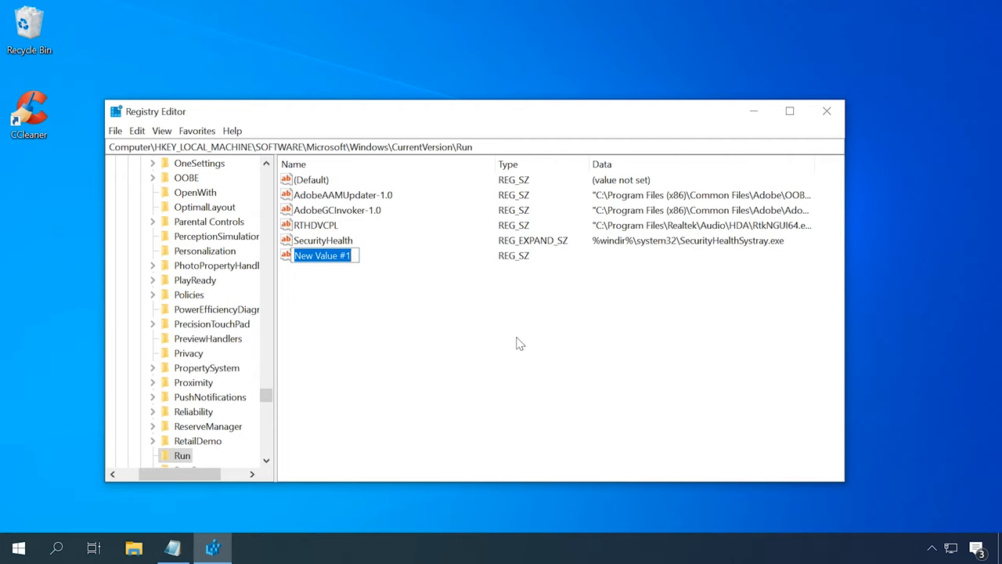
{"action": "type", "text": "CCleaner"}
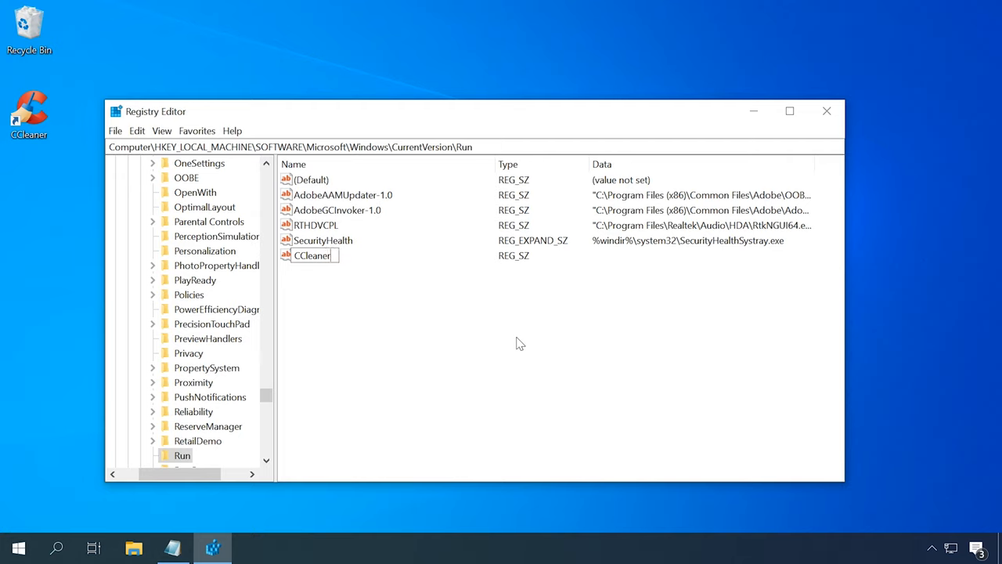
{"action": "left_click", "coordinate": [310, 255]}
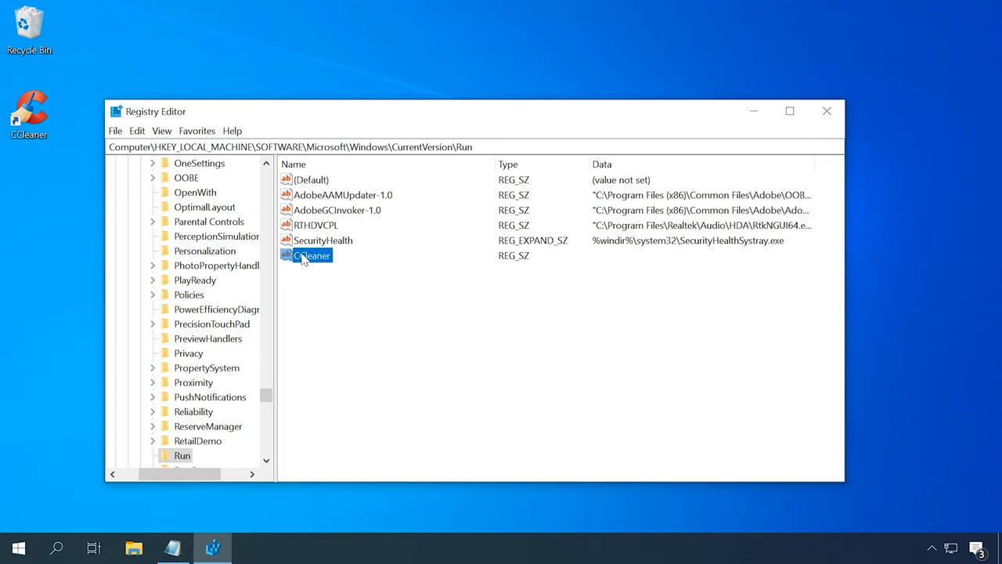
{"action": "double_click", "coordinate": [310, 255]}
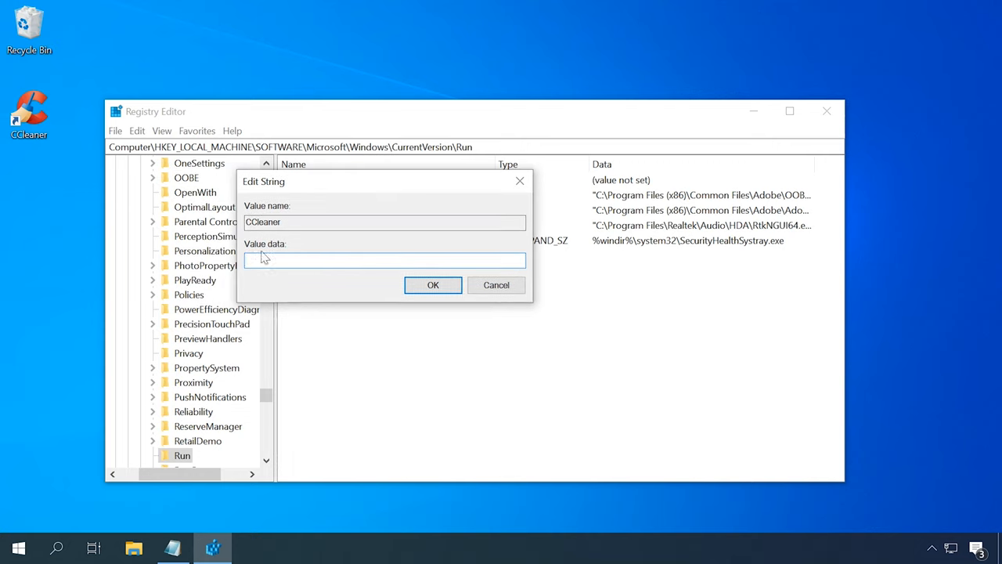
- Take CCleaner64.exe's path from the desktop shortcut into the registry value and close Registry Editor
{"action": "right_click", "coordinate": [30, 109]}
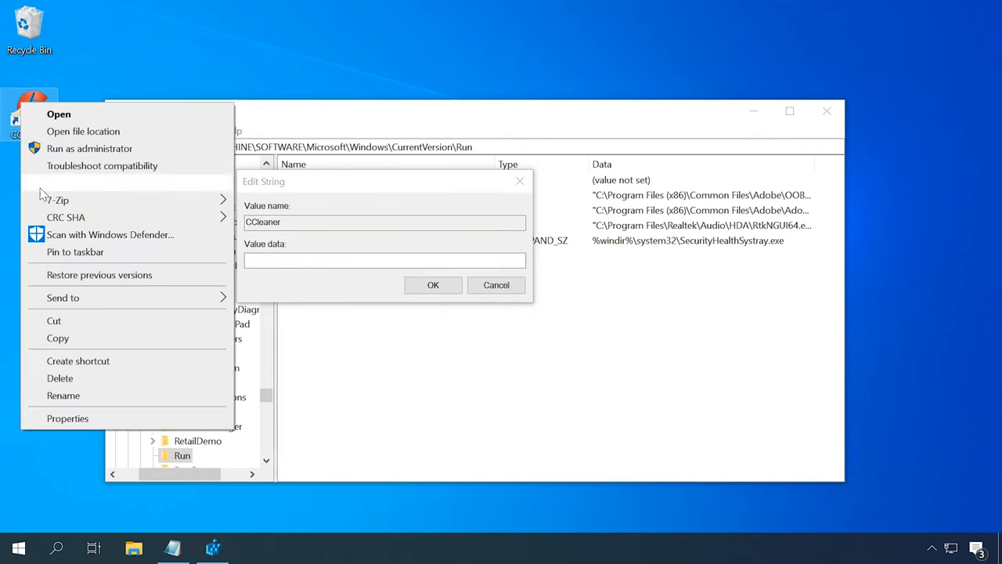
{"action": "left_click", "coordinate": [67, 418]}
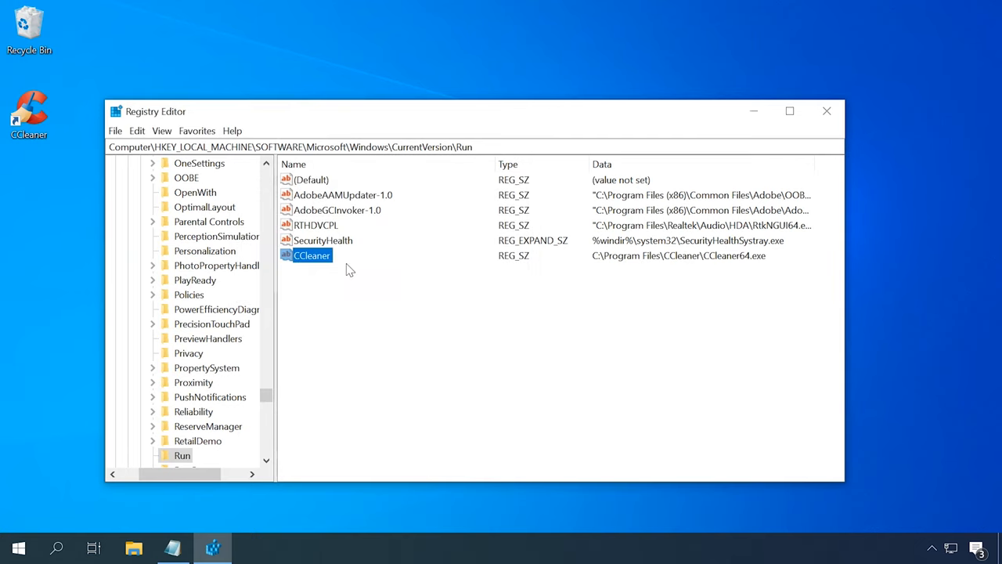
{"action": "mouse_move", "coordinate": [637, 266]}
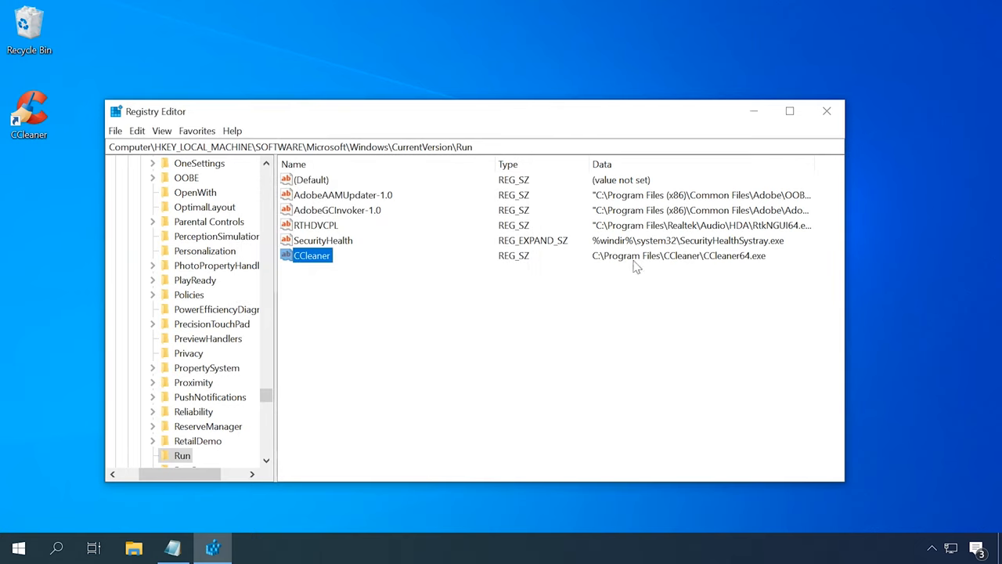
{"action": "left_click", "coordinate": [825, 110]}
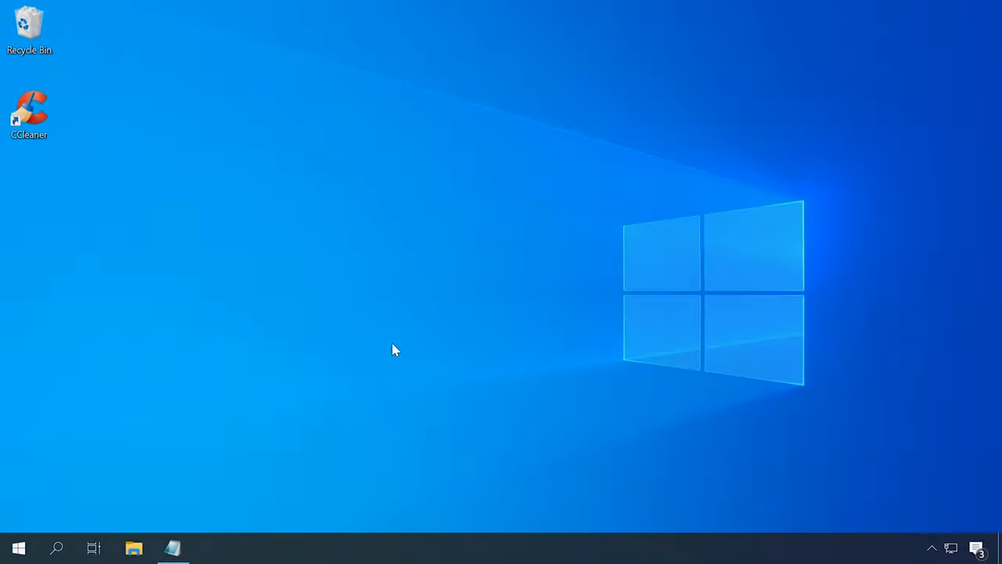
{"action": "left_click", "coordinate": [56, 547]}
{"action": "type", "text": "task"}
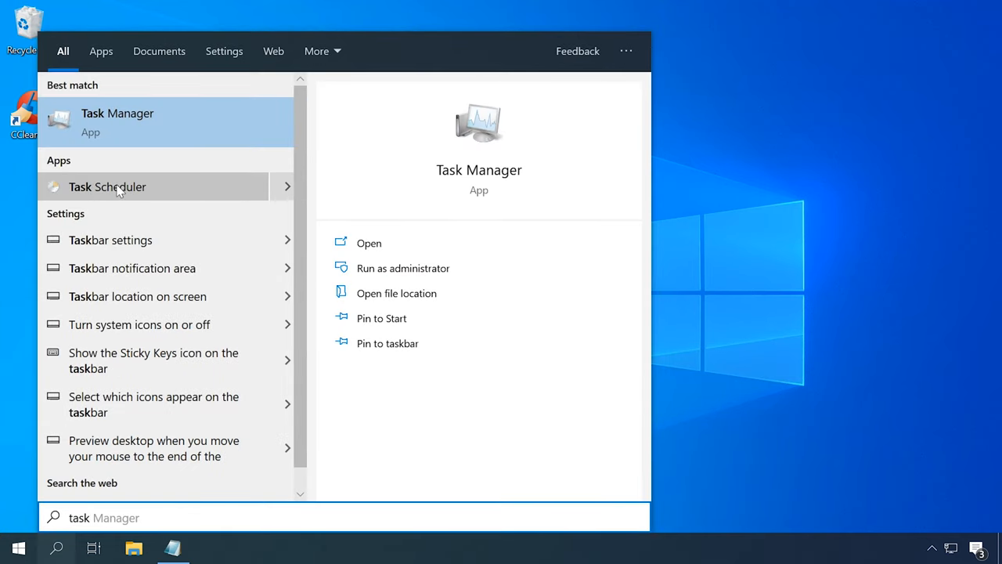
- Launch Task Scheduler from the Windows Search results
{"action": "left_click", "coordinate": [108, 186]}
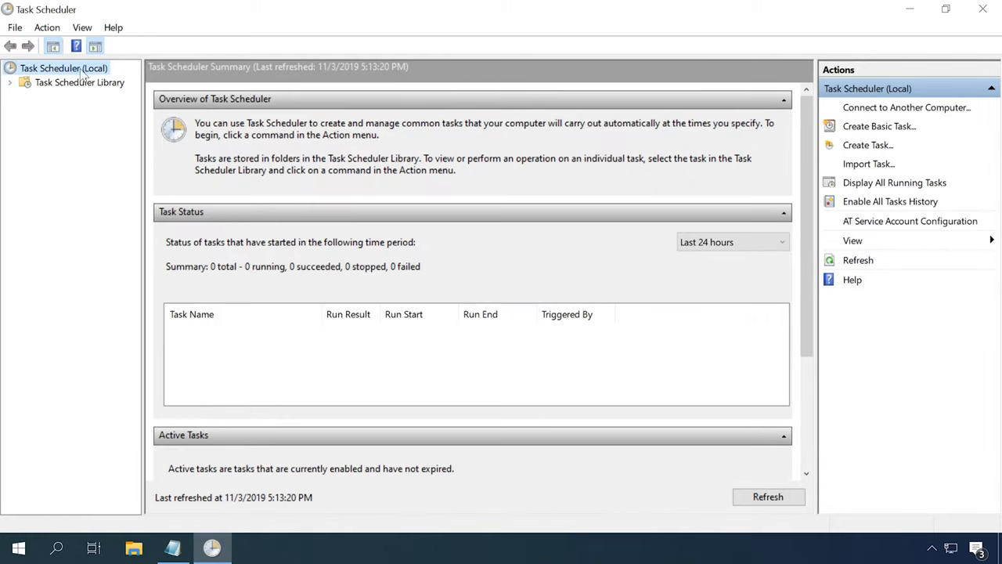
{"action": "mouse_move", "coordinate": [858, 131]}
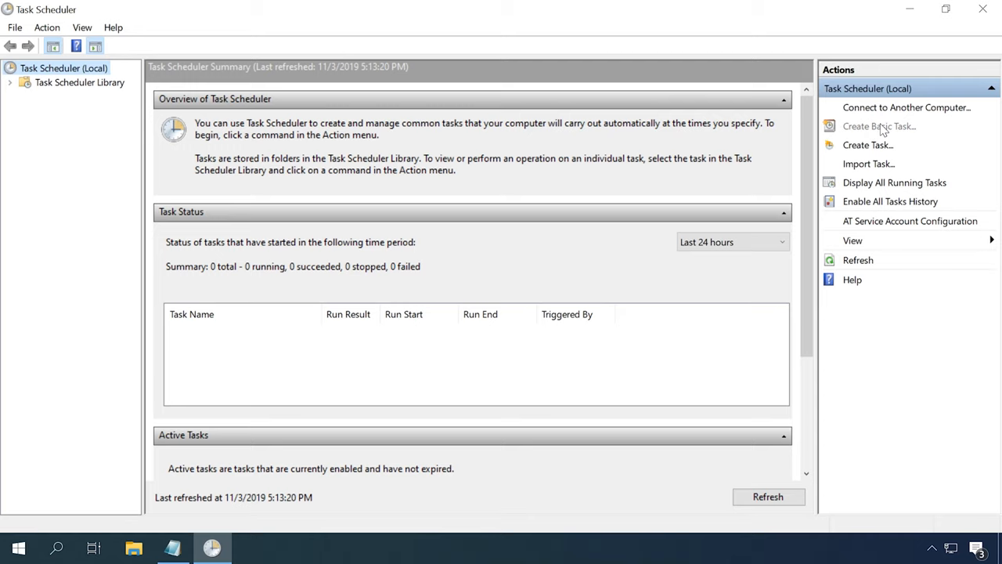
- Create a basic task named CCleaner triggered When the computer starts and proceed to its action
{"action": "left_click", "coordinate": [879, 126]}
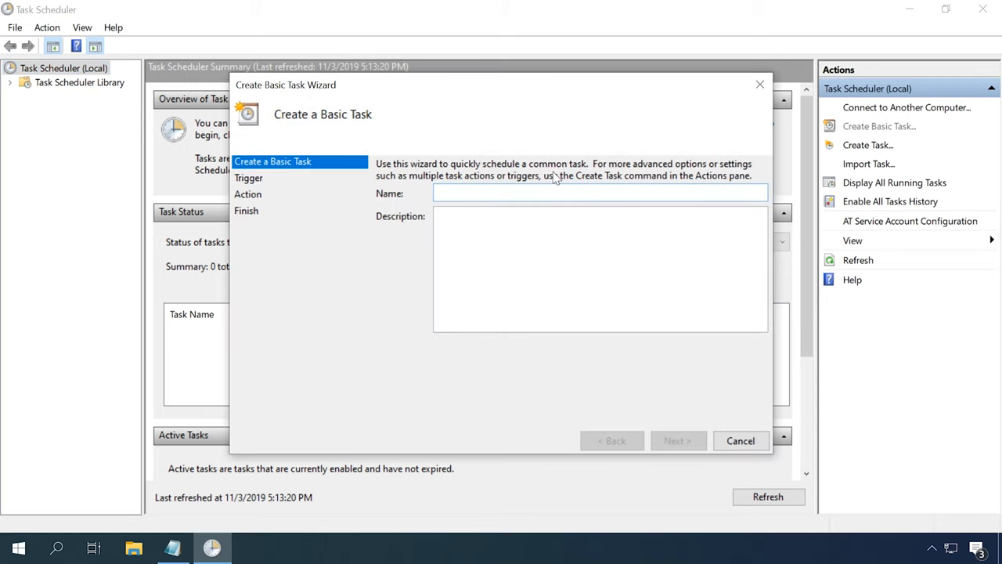
{"action": "type", "text": "cc"}
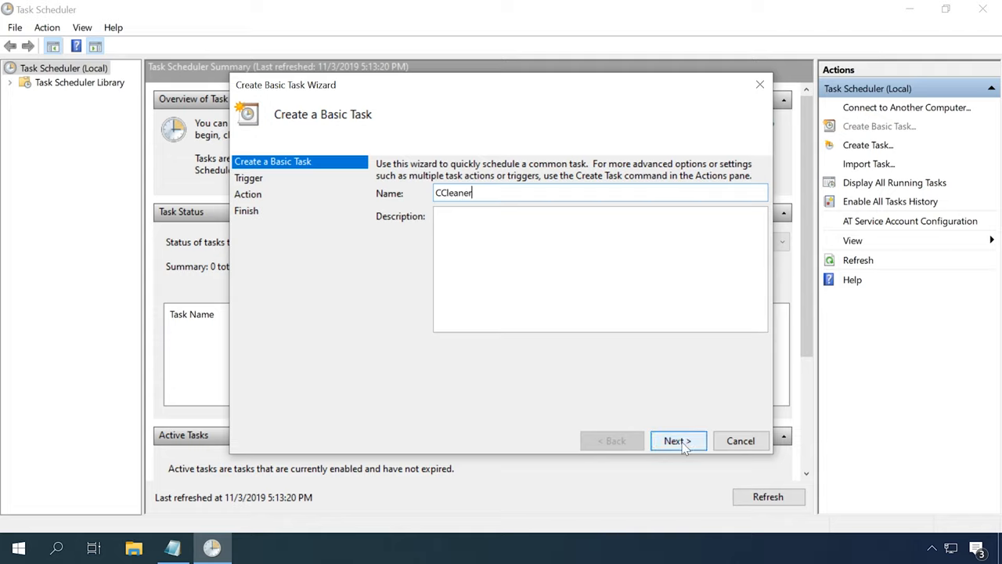
{"action": "left_click", "coordinate": [678, 440]}
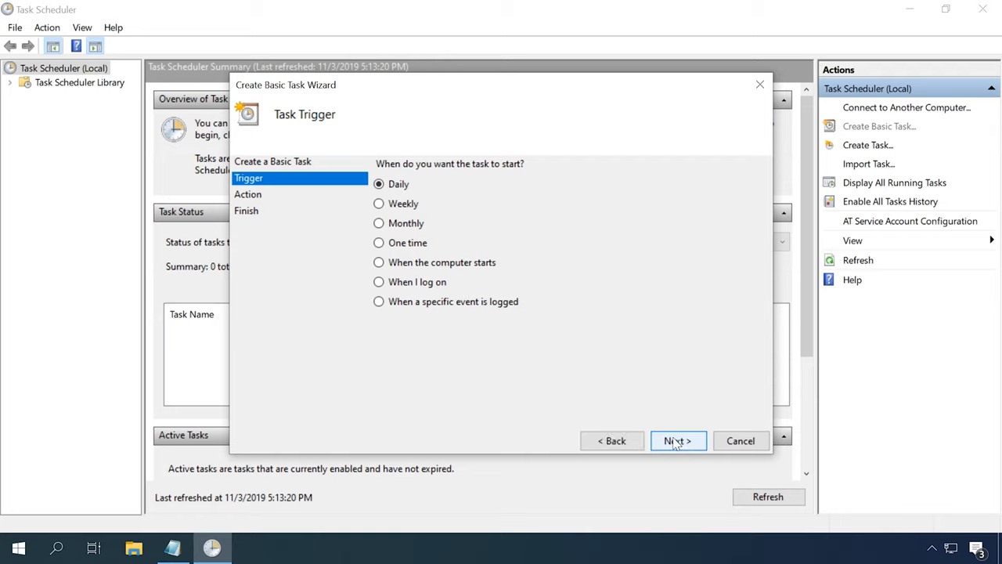
{"action": "left_click", "coordinate": [378, 263]}
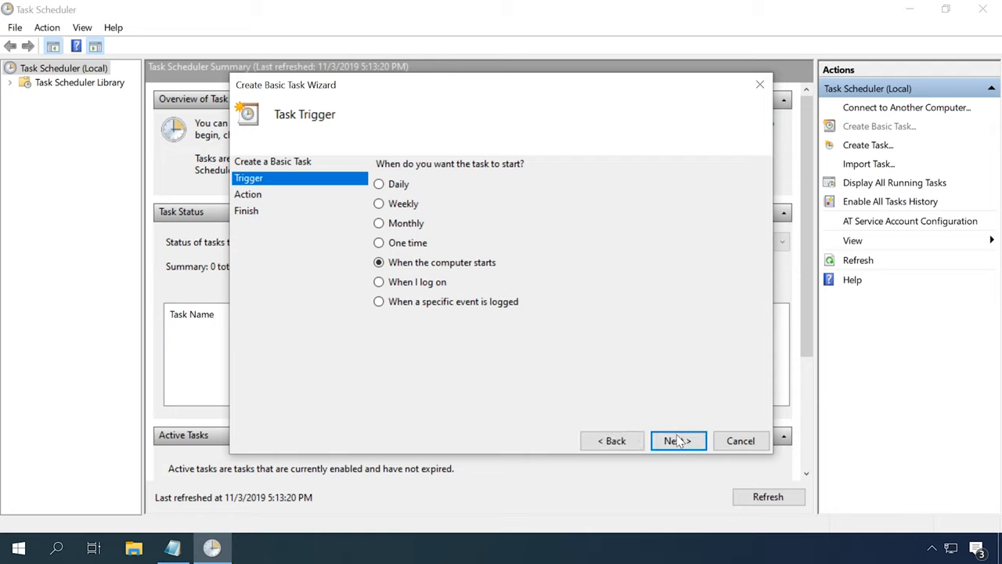
{"action": "left_click", "coordinate": [678, 439]}
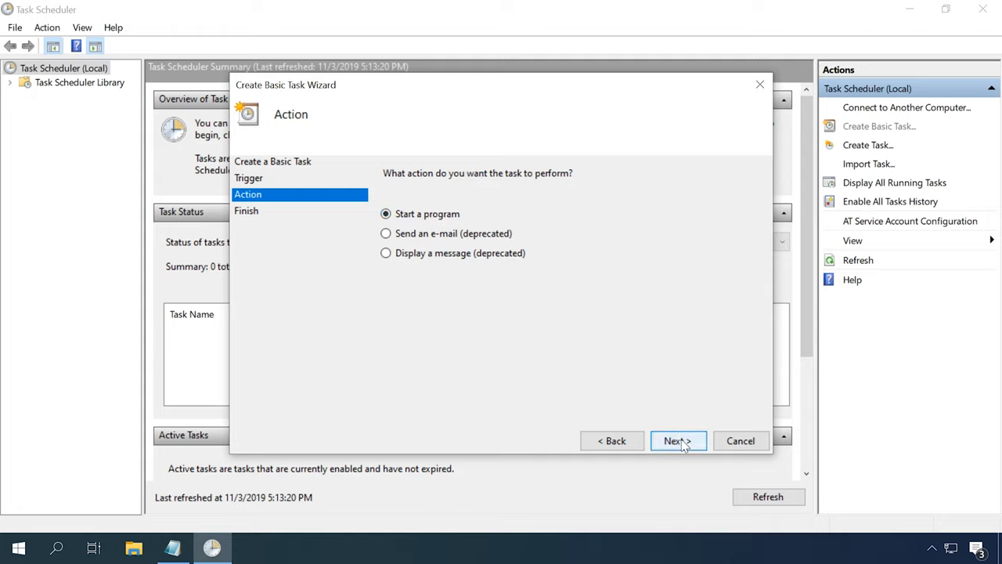
- Set the task's action to start CCleaner64.exe and reach the wizard Summary
{"action": "left_click", "coordinate": [678, 440]}
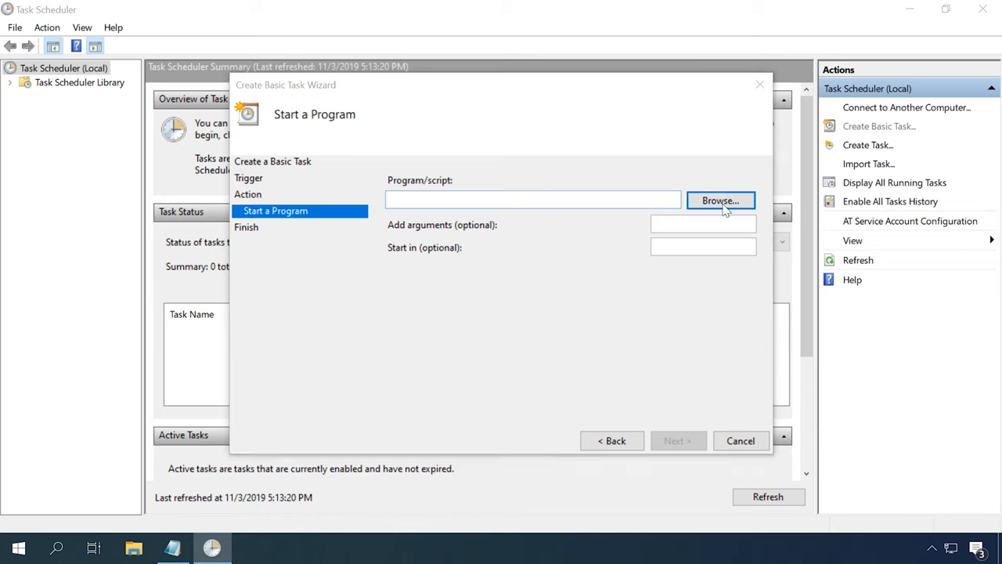
{"action": "left_click", "coordinate": [721, 200]}
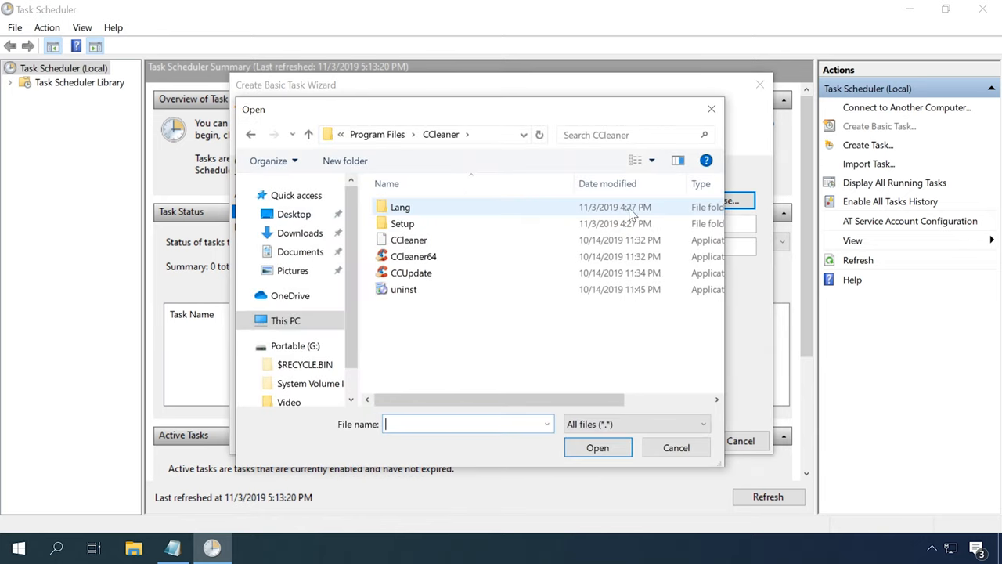
{"action": "left_click", "coordinate": [413, 256]}
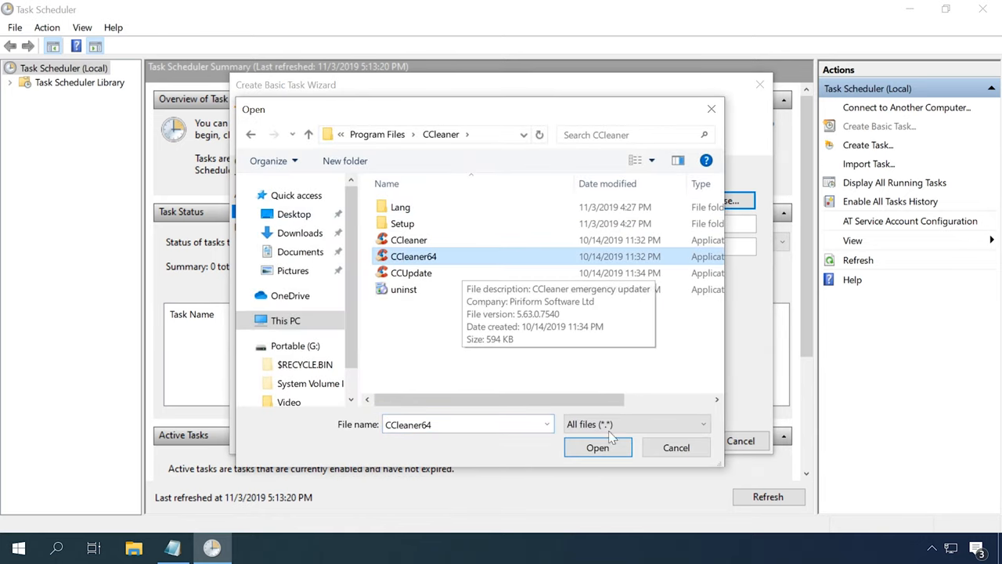
{"action": "left_click", "coordinate": [597, 446]}
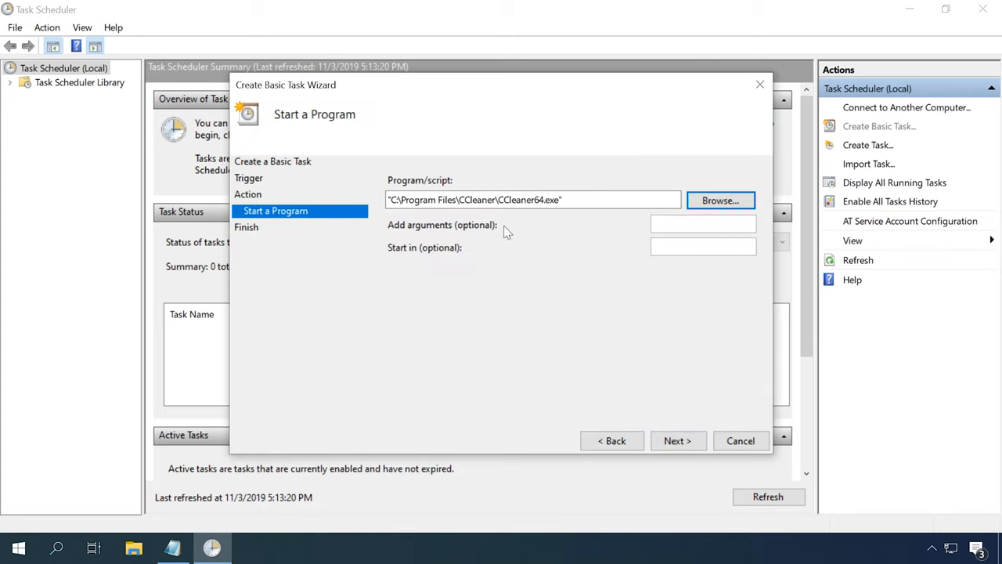
{"action": "left_click", "coordinate": [678, 441]}
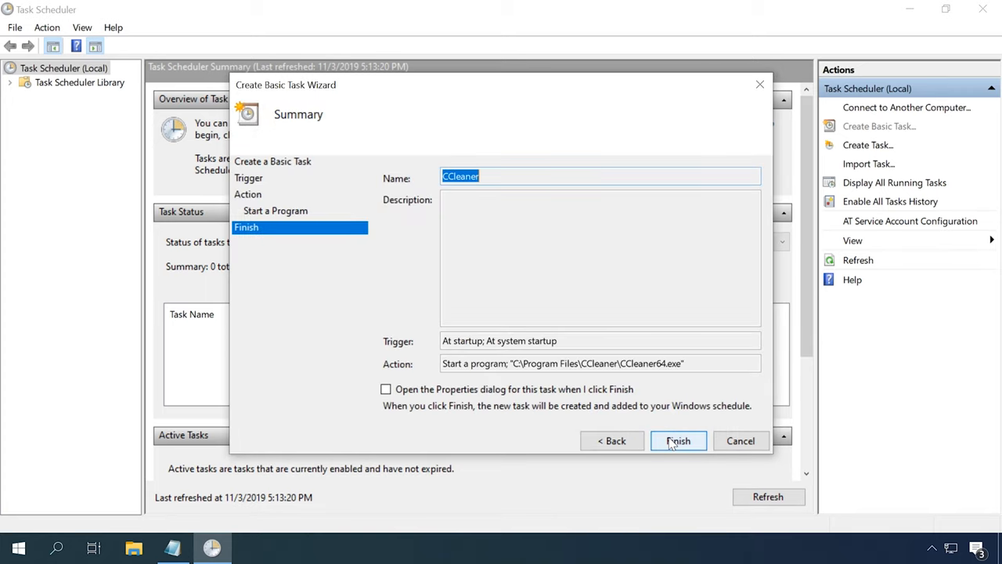
{"action": "mouse_move", "coordinate": [579, 445]}
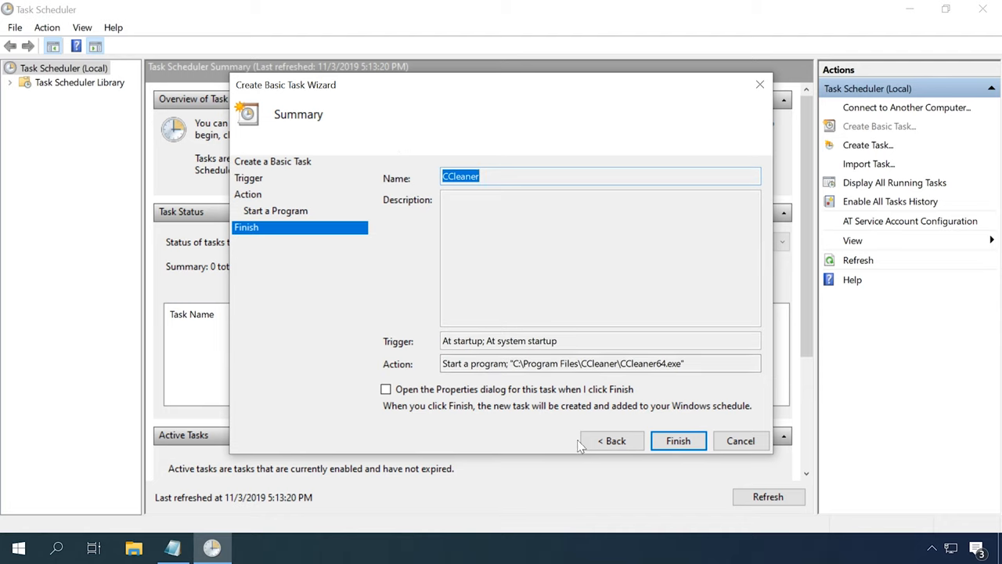
- Finish the wizard and view the Ready CCleaner task in Task Scheduler Library
{"action": "left_click", "coordinate": [678, 440]}
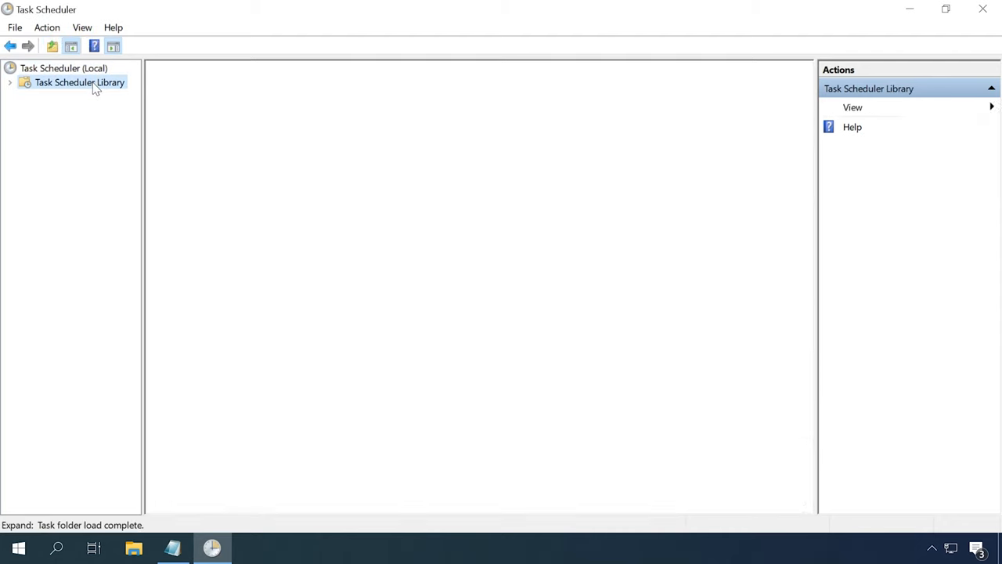
{"action": "left_click", "coordinate": [79, 81]}
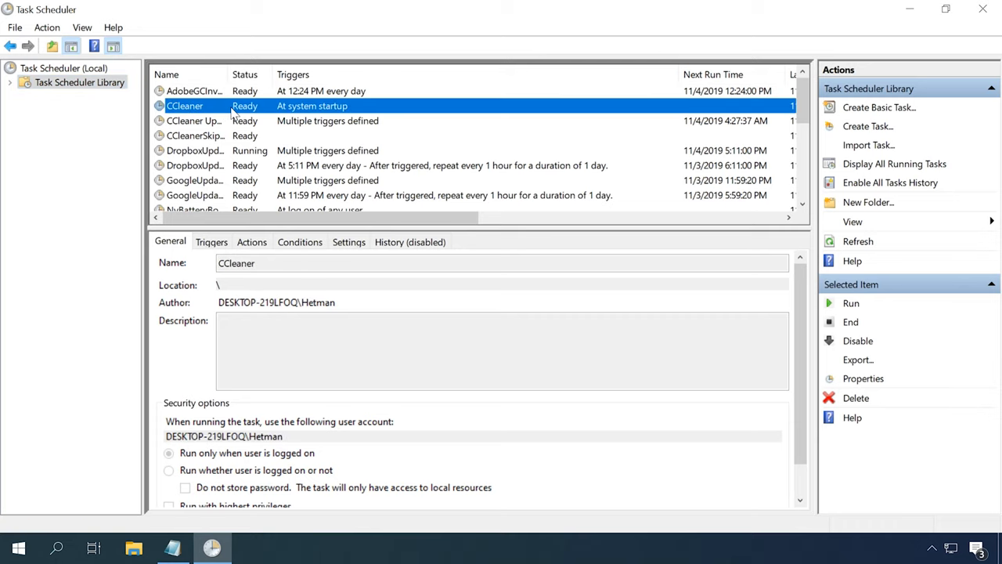
{"action": "mouse_move", "coordinate": [833, 415]}
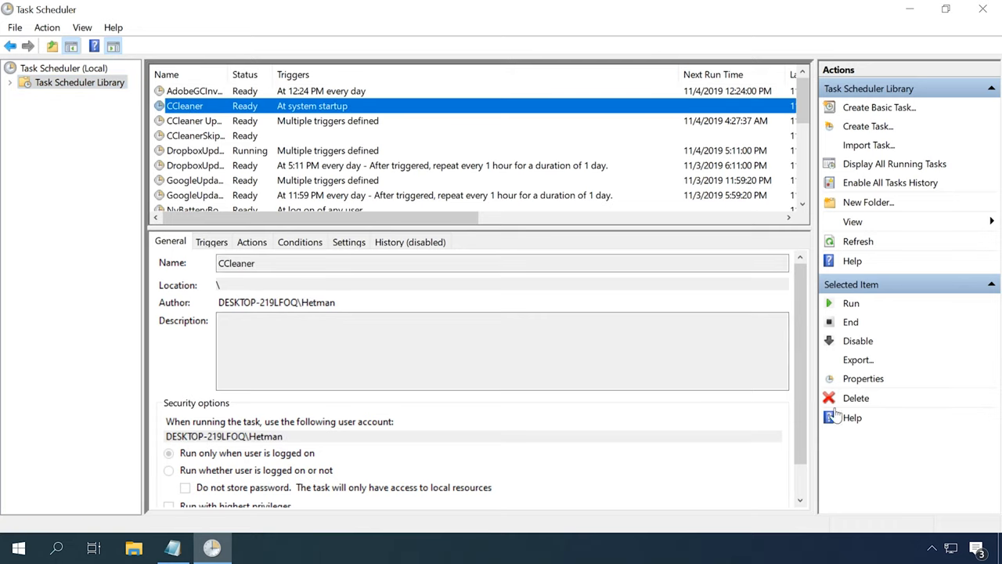
{"action": "mouse_move", "coordinate": [844, 401]}
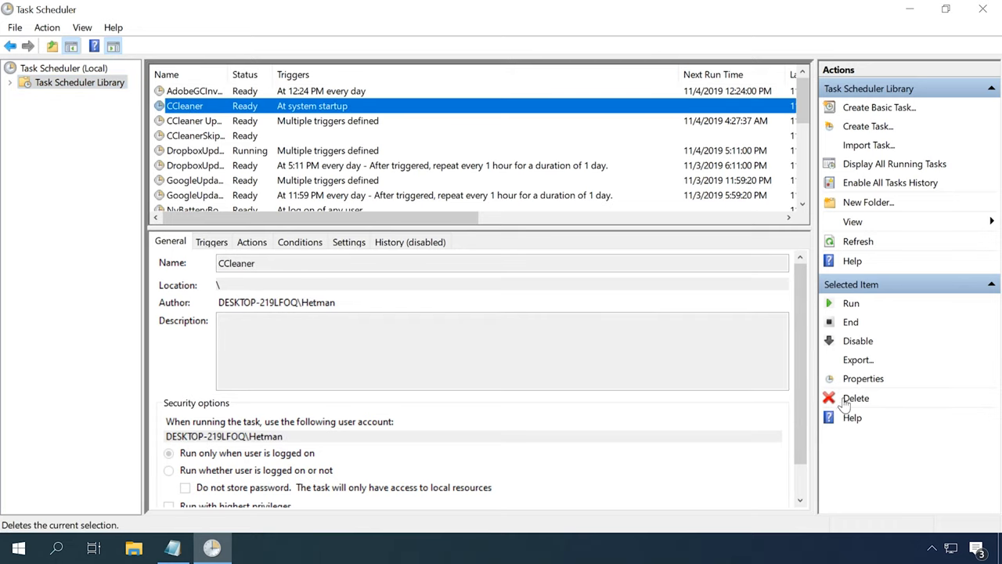
{"action": "mouse_move", "coordinate": [854, 406]}
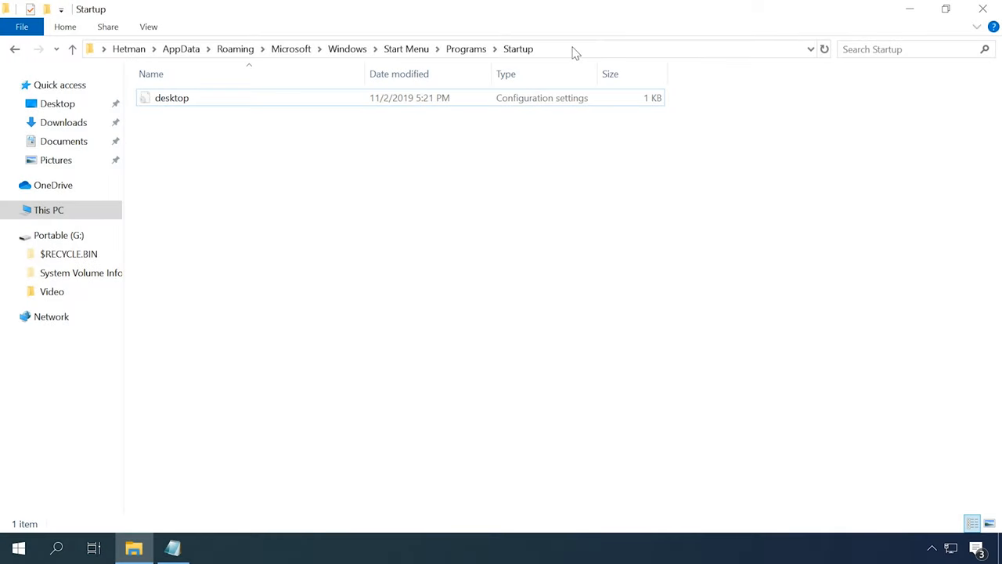
- Copy the CCleaner desktop shortcut into the Startup folder shown in File Explorer
{"action": "left_click", "coordinate": [574, 50]}
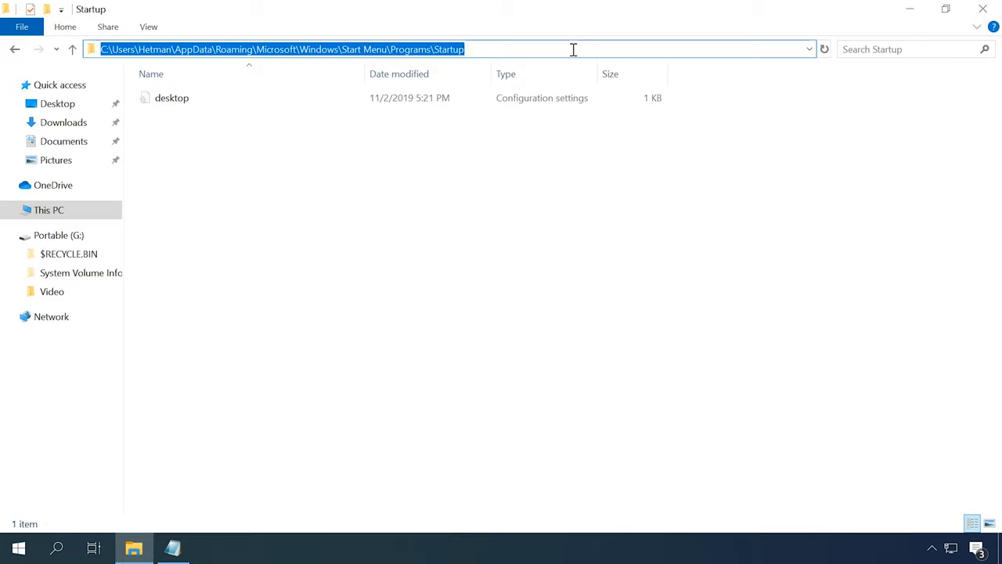
{"action": "mouse_move", "coordinate": [575, 49]}
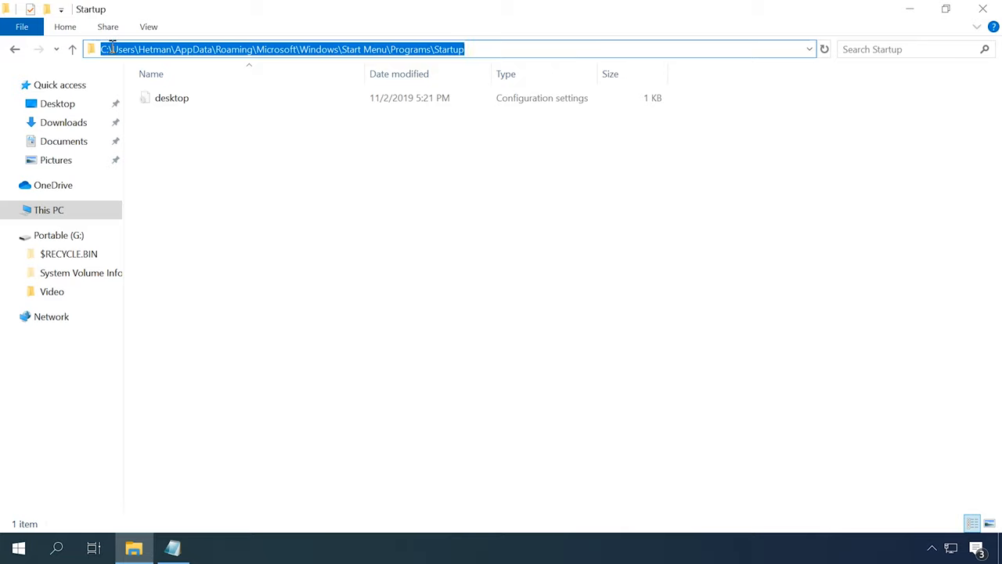
{"action": "mouse_move", "coordinate": [905, 18]}
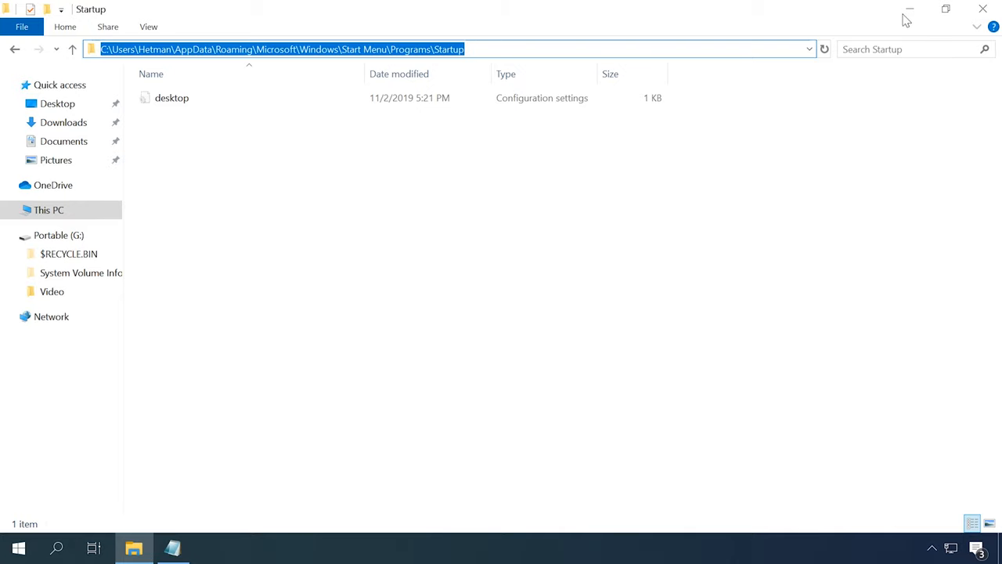
{"action": "right_click", "coordinate": [29, 125]}
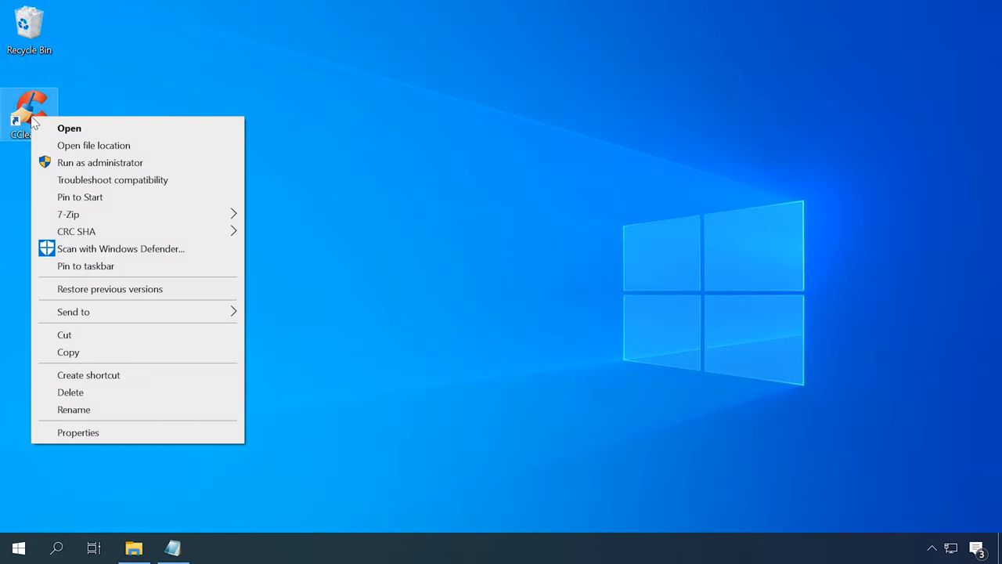
{"action": "left_click", "coordinate": [93, 145]}
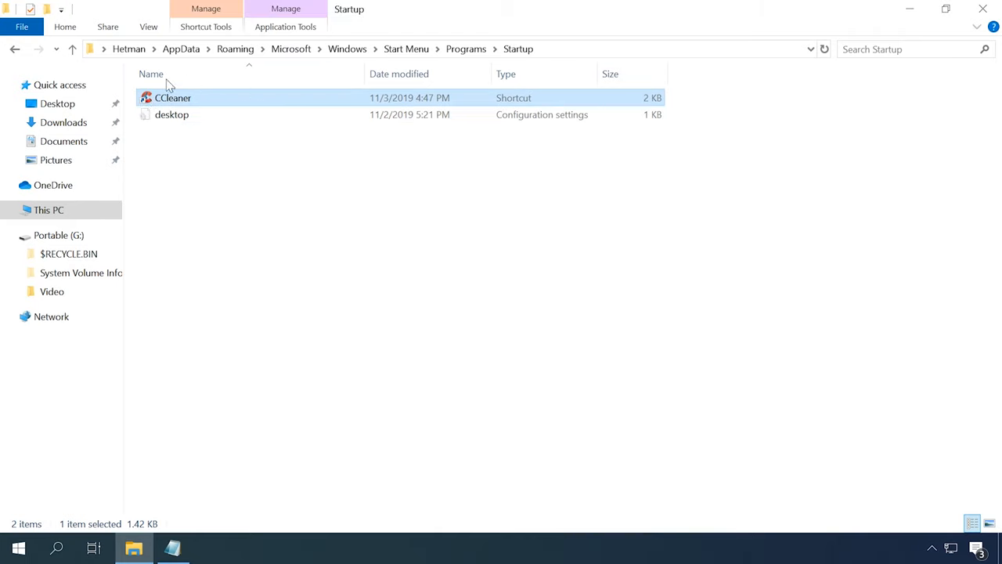
{"action": "left_click", "coordinate": [487, 49]}
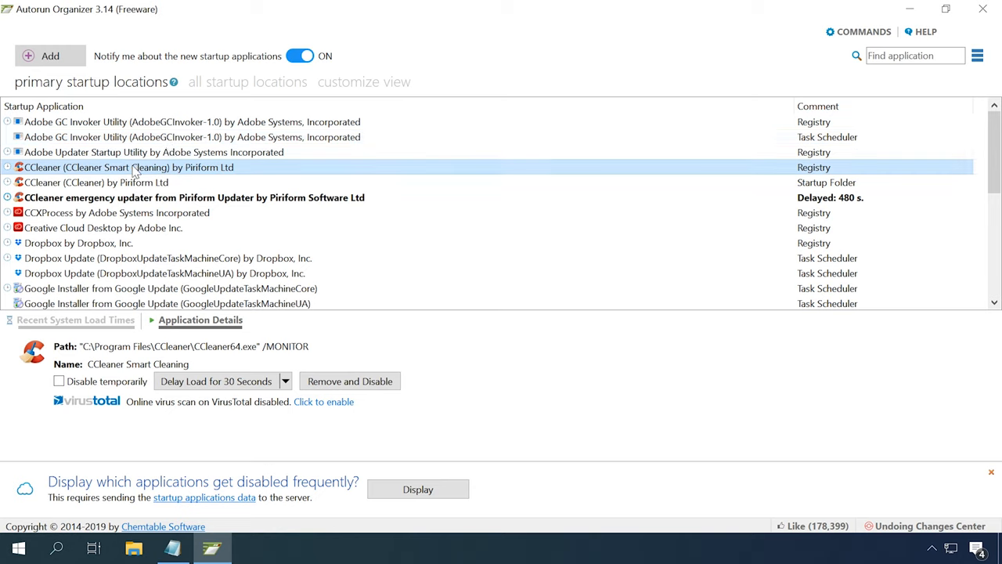
{"action": "left_click", "coordinate": [194, 197]}
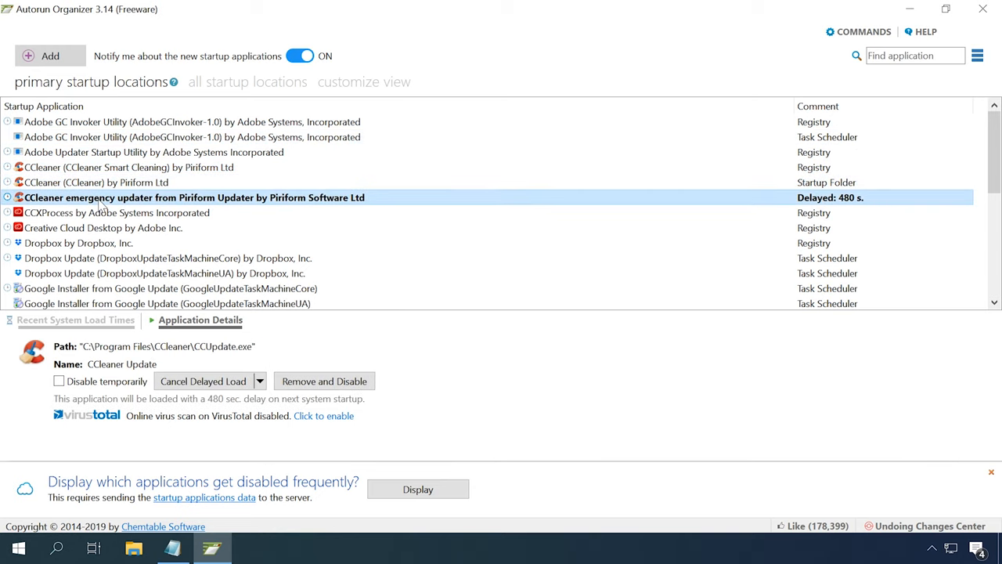
{"action": "left_click", "coordinate": [128, 166]}
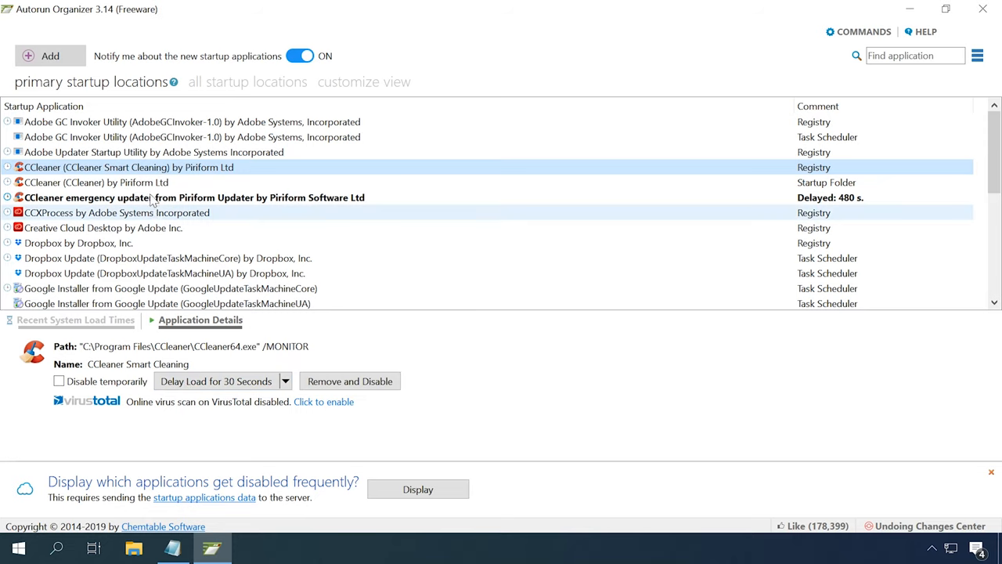
{"action": "left_click", "coordinate": [96, 181]}
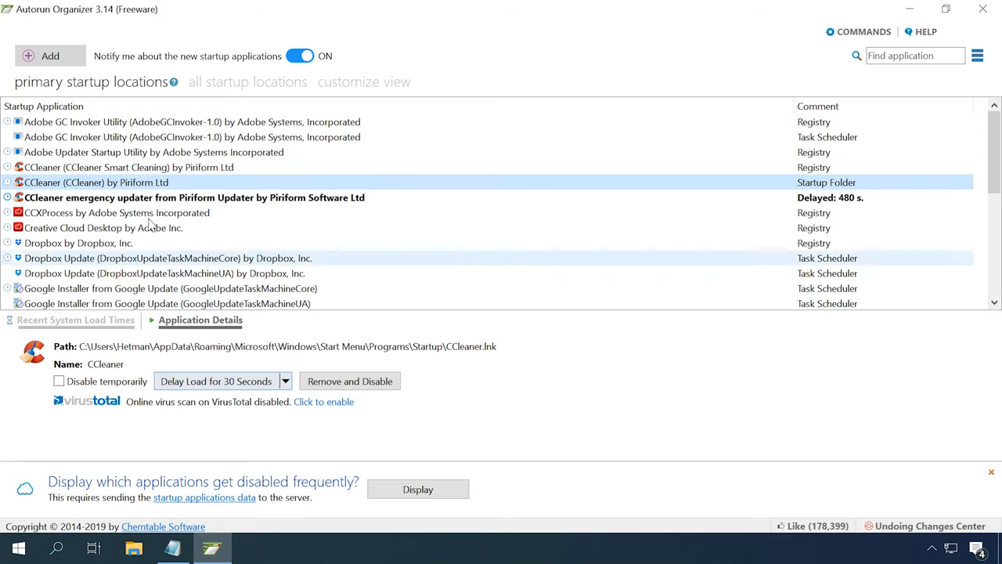
{"action": "left_click", "coordinate": [193, 197]}
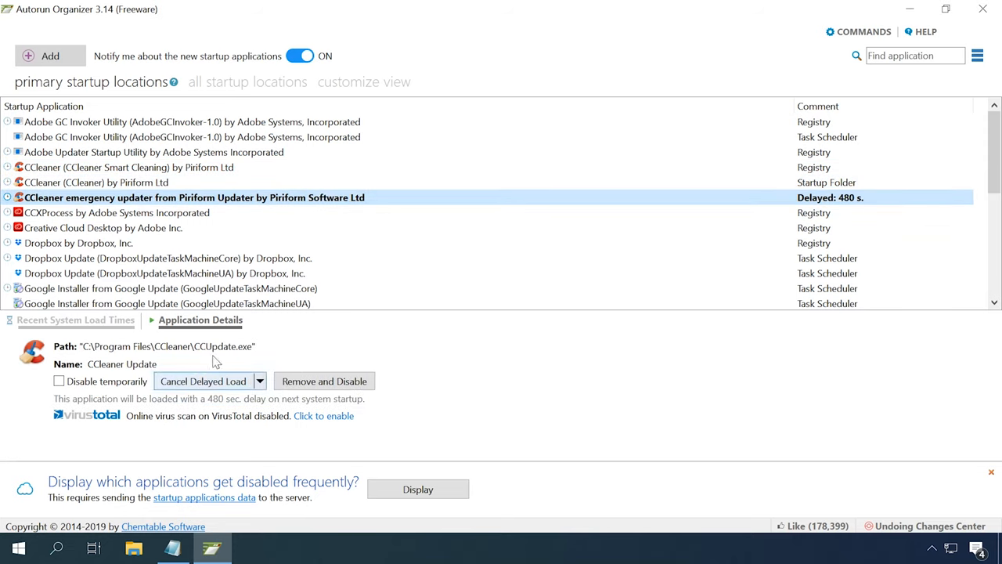
- Give the Startup Folder CCleaner entry a custom 50-second load delay
{"action": "left_click", "coordinate": [95, 182]}
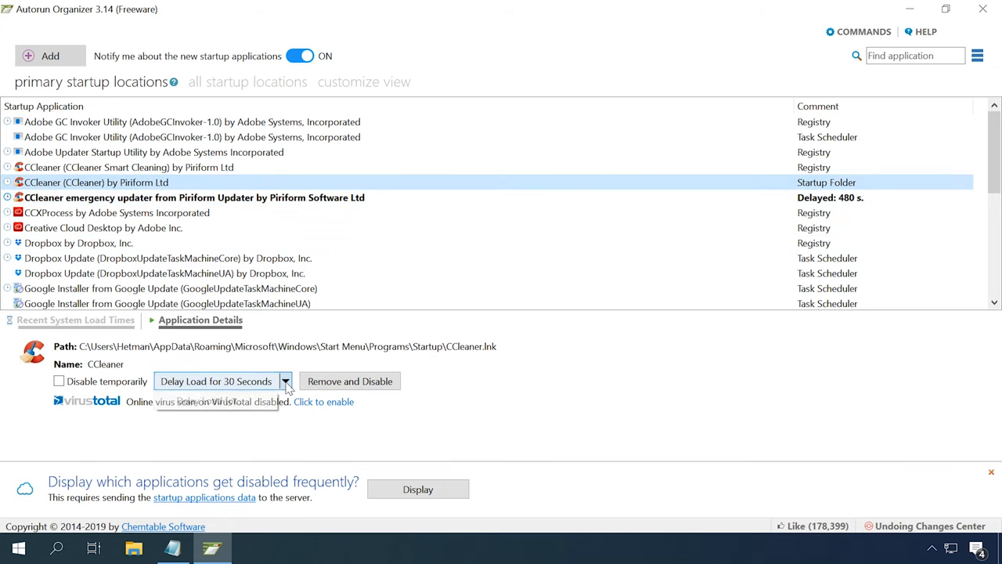
{"action": "left_click", "coordinate": [285, 381]}
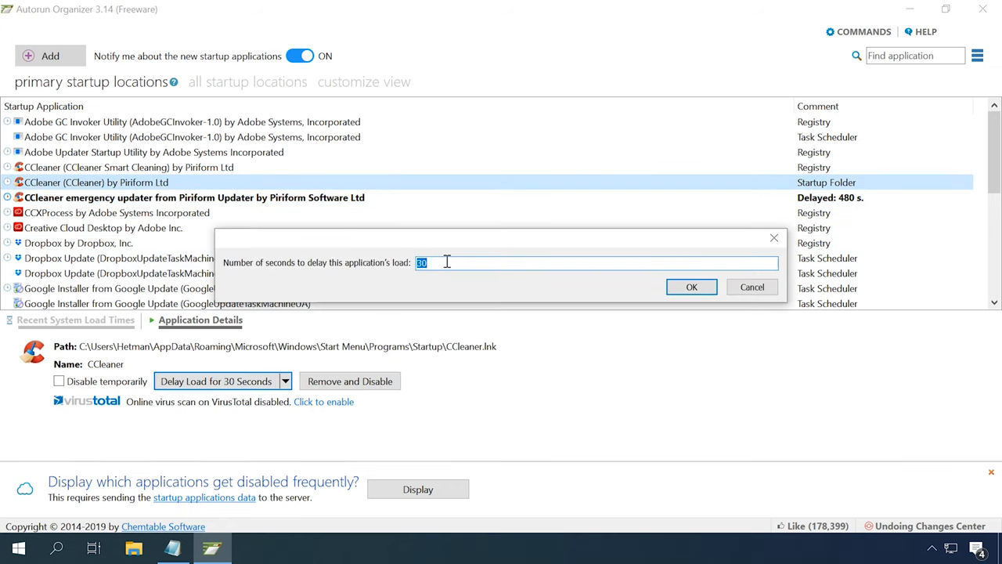
{"action": "type", "text": "50"}
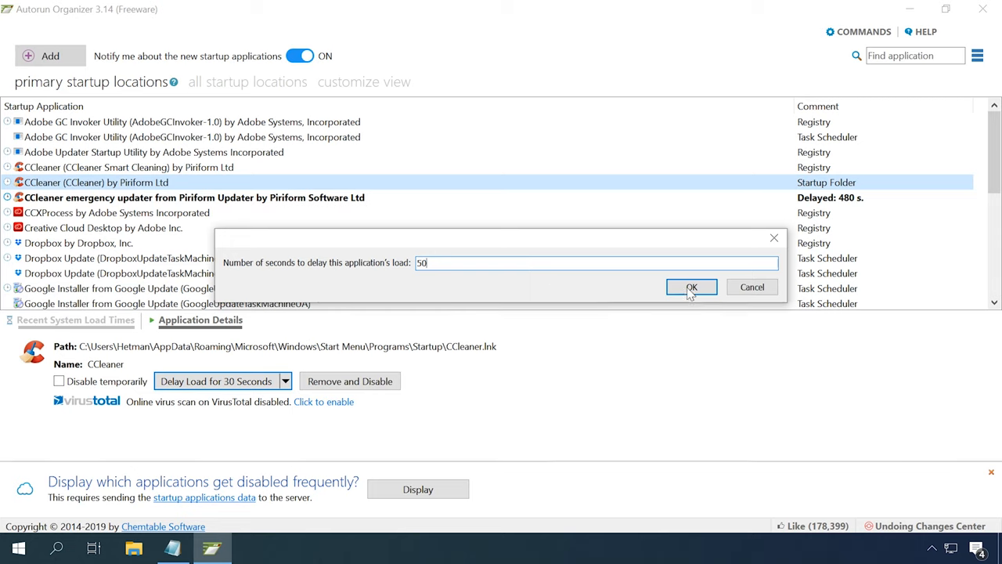
{"action": "left_click", "coordinate": [691, 286]}
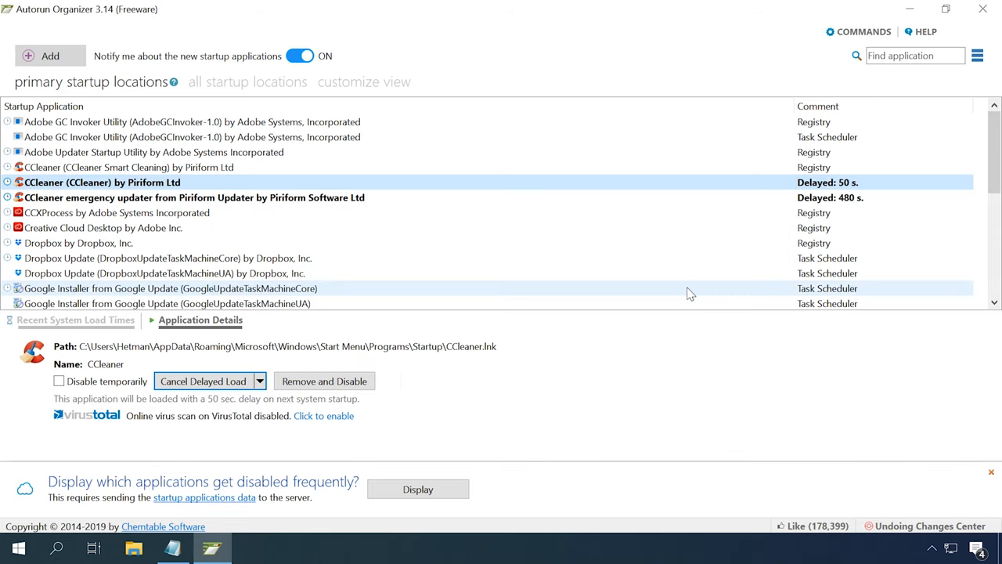
{"action": "mouse_move", "coordinate": [532, 264]}
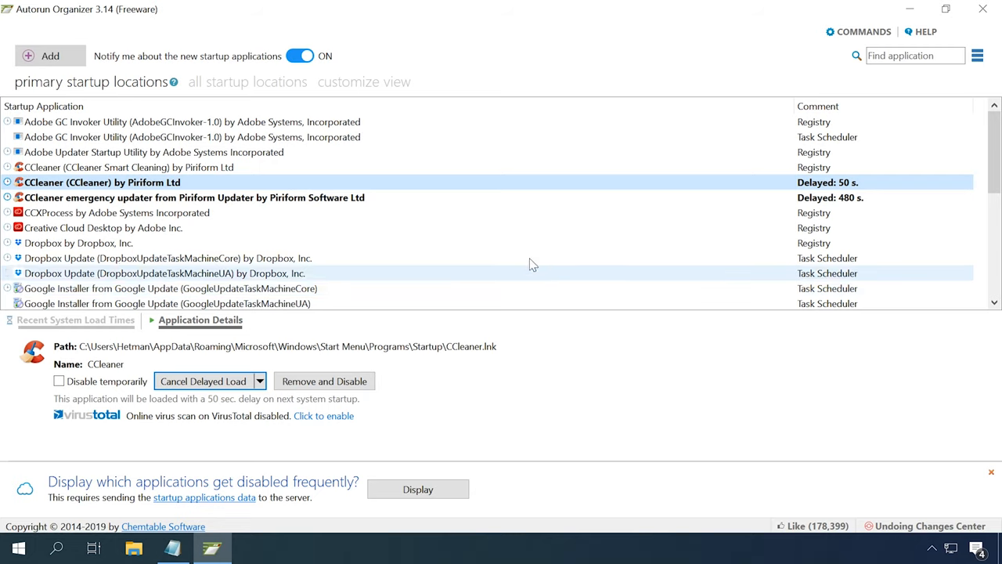
{"action": "mouse_move", "coordinate": [246, 191]}
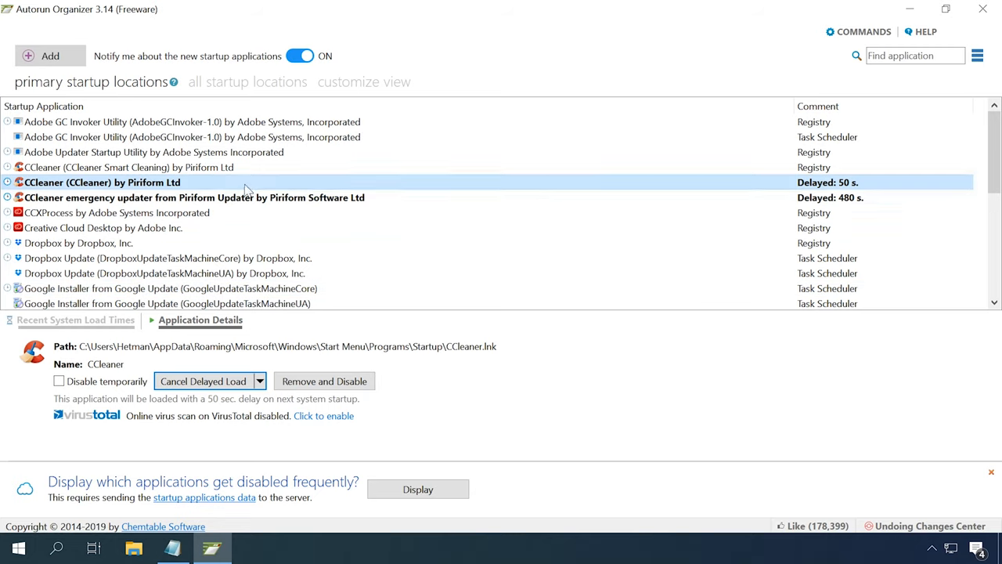
{"action": "mouse_move", "coordinate": [220, 189]}
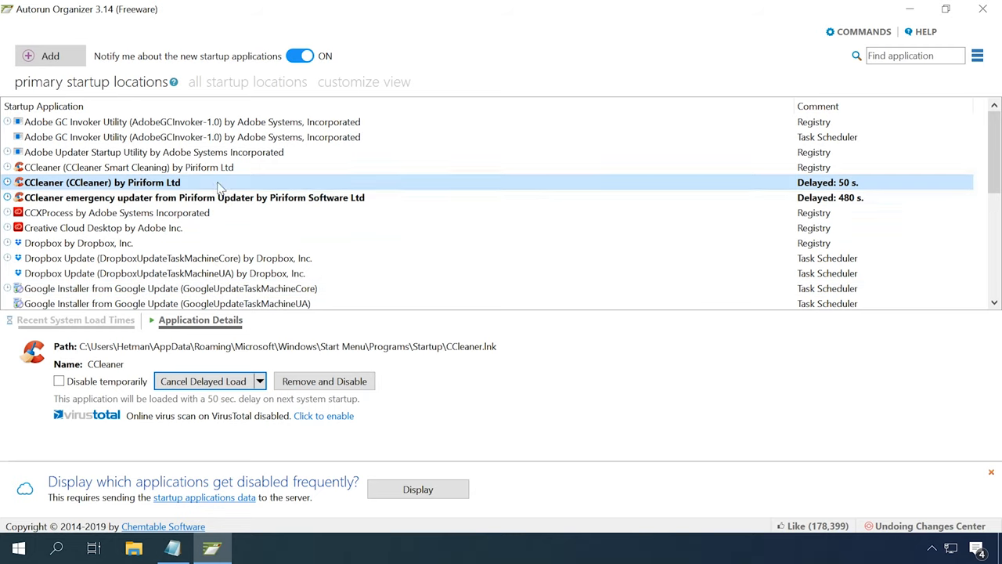
- Remove the CCleaner Smart Cleaning startup entry
{"action": "left_click", "coordinate": [128, 166]}
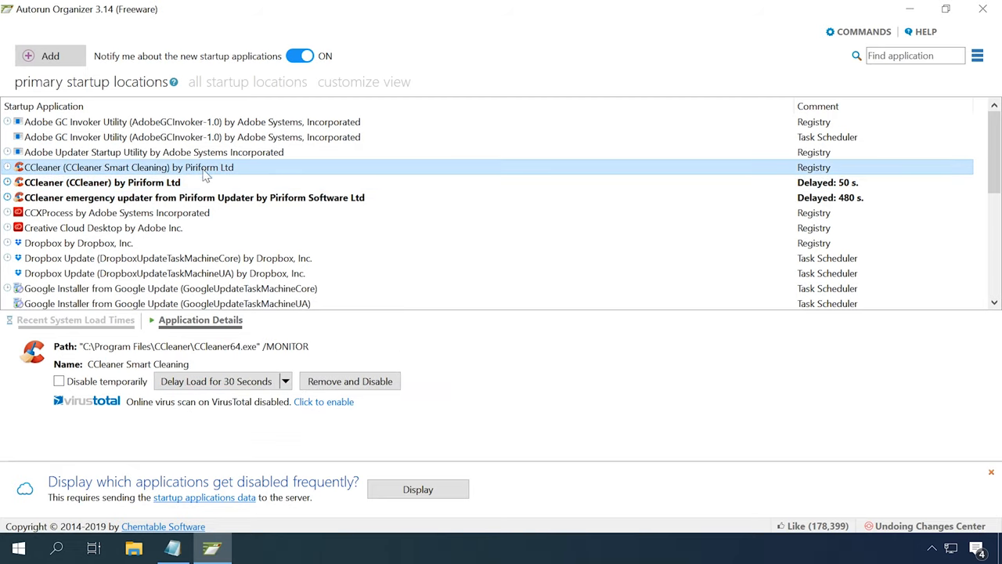
{"action": "left_click", "coordinate": [349, 380]}
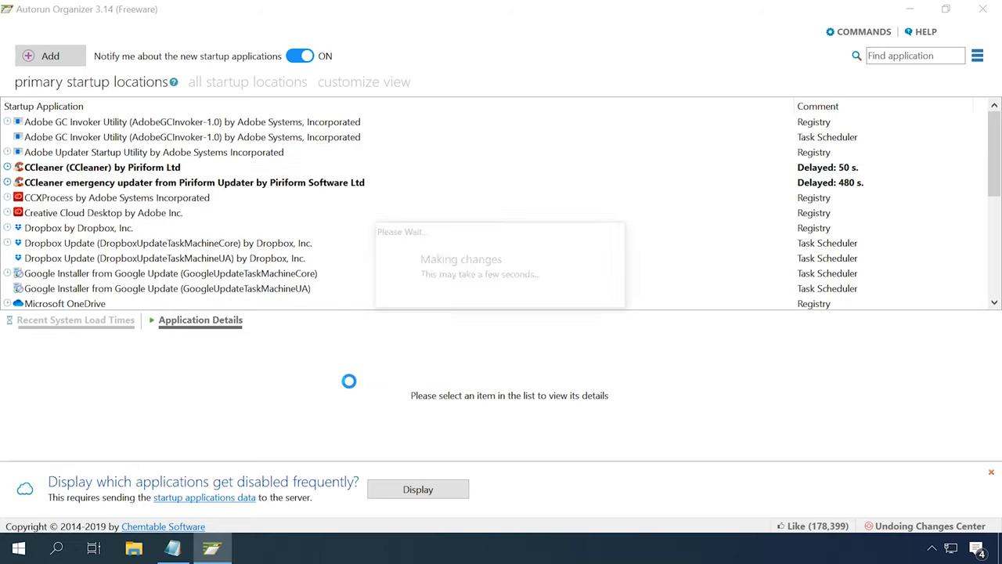